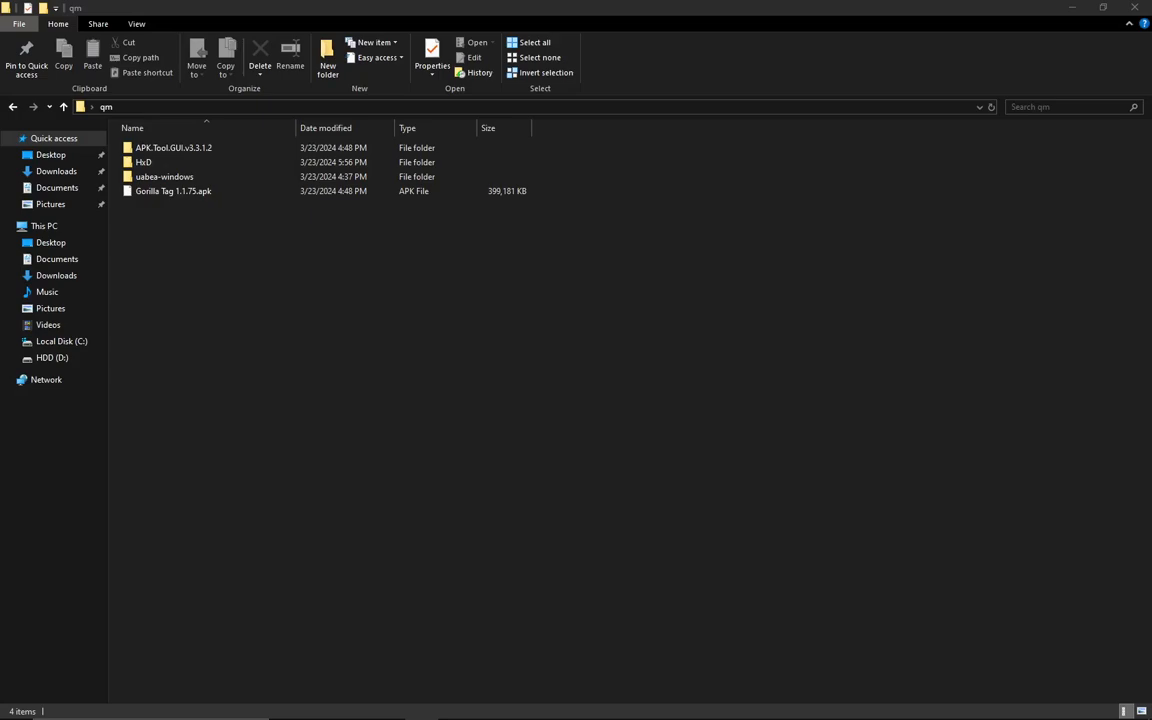
Step: Decompile Gorilla Tag 1.1.75.apk with APK Tool GUI v3.3.1.2, then launch HxD
click(143, 162)
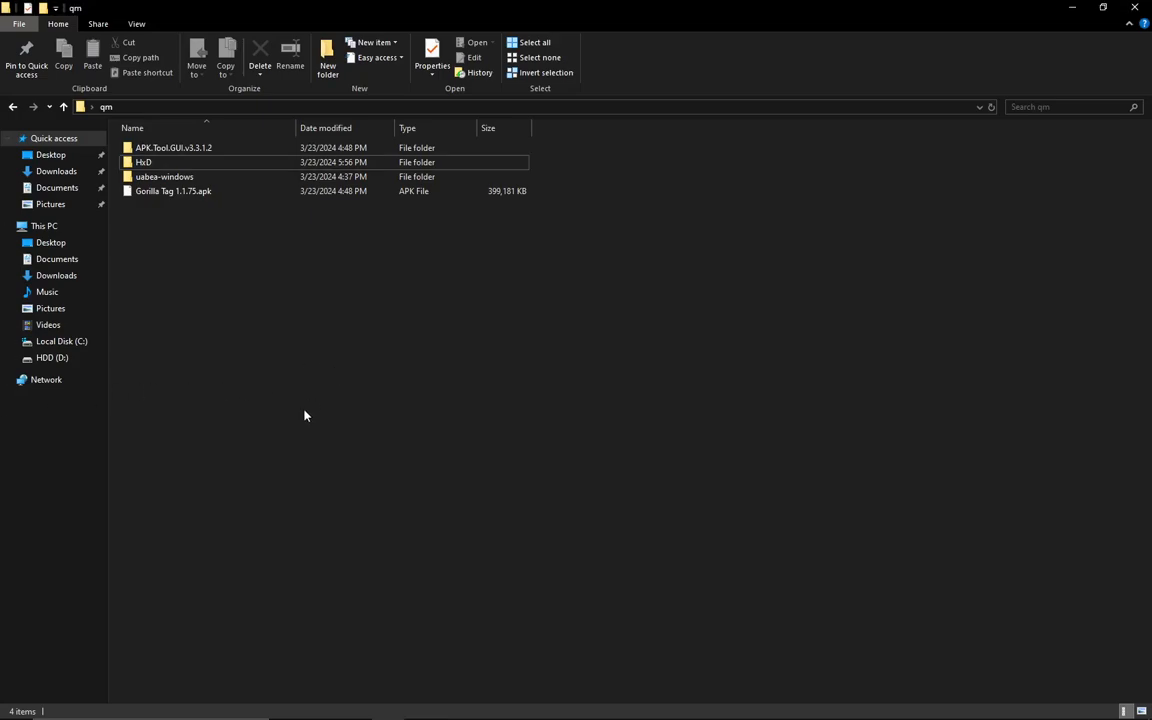
mouse_move(577, 281)
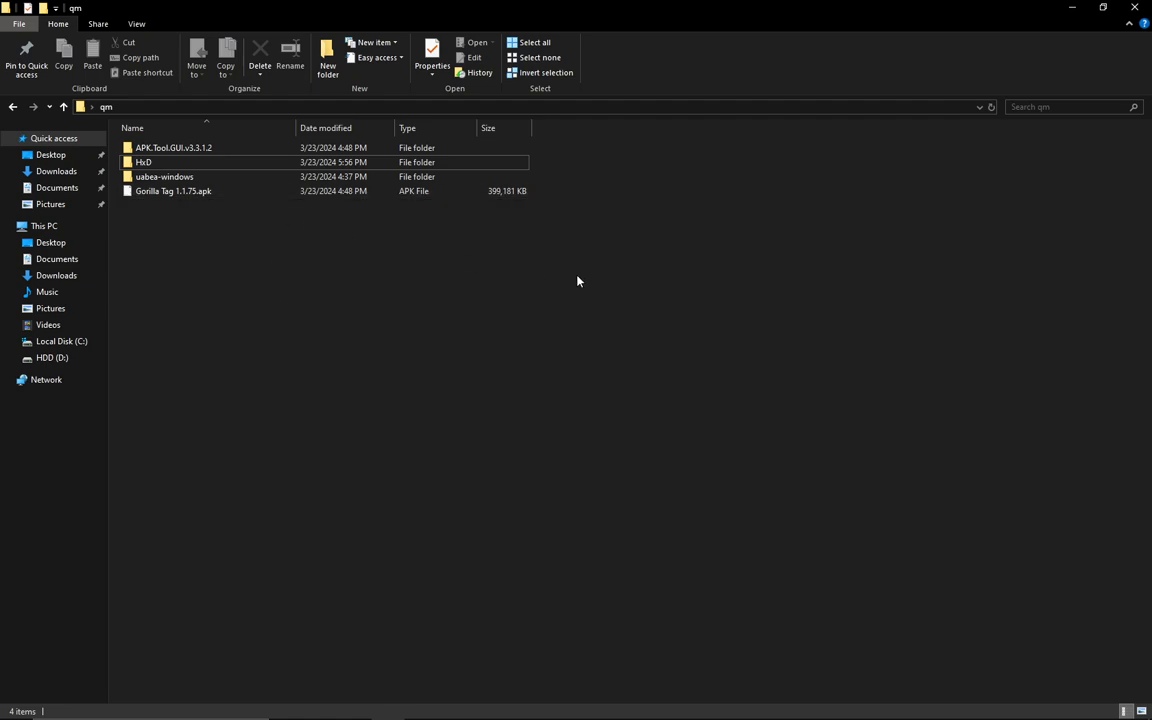
mouse_move(631, 276)
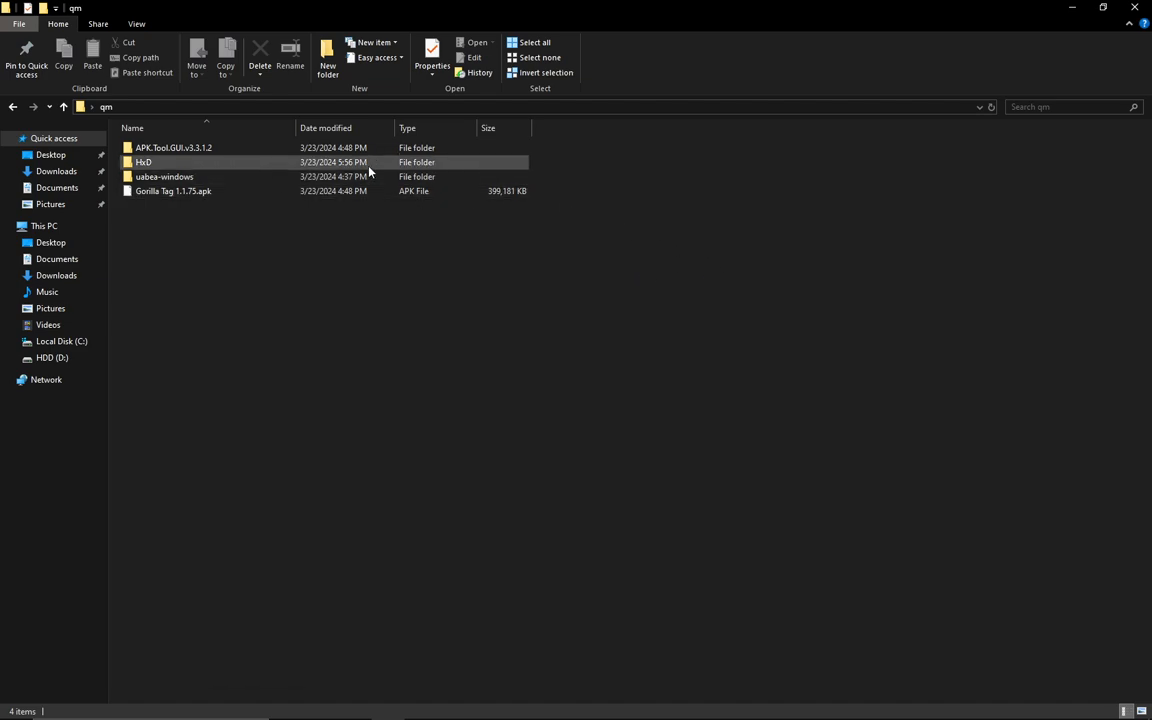
click(172, 147)
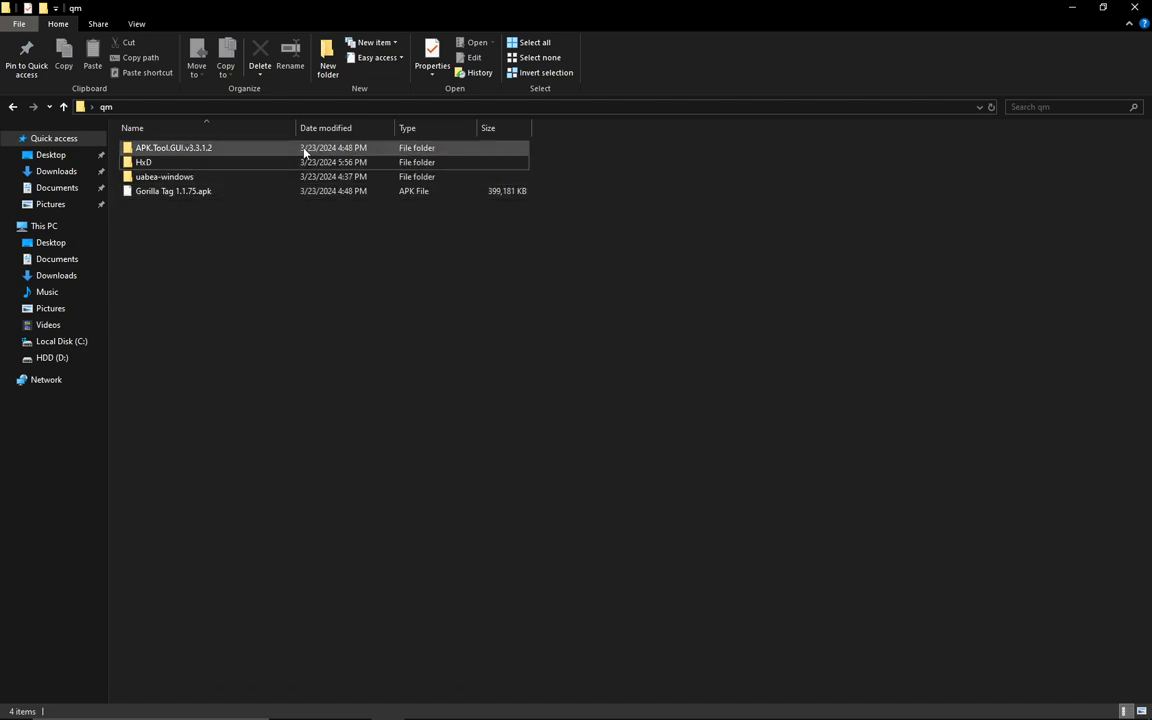
double_click(172, 147)
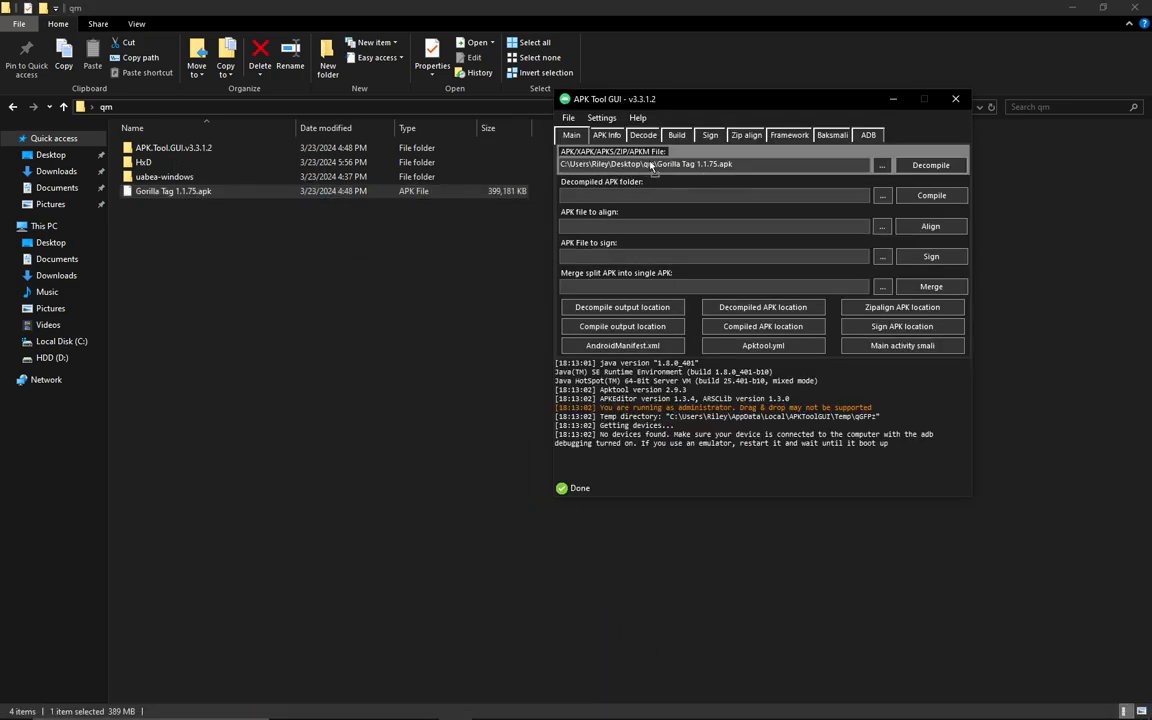
click(929, 165)
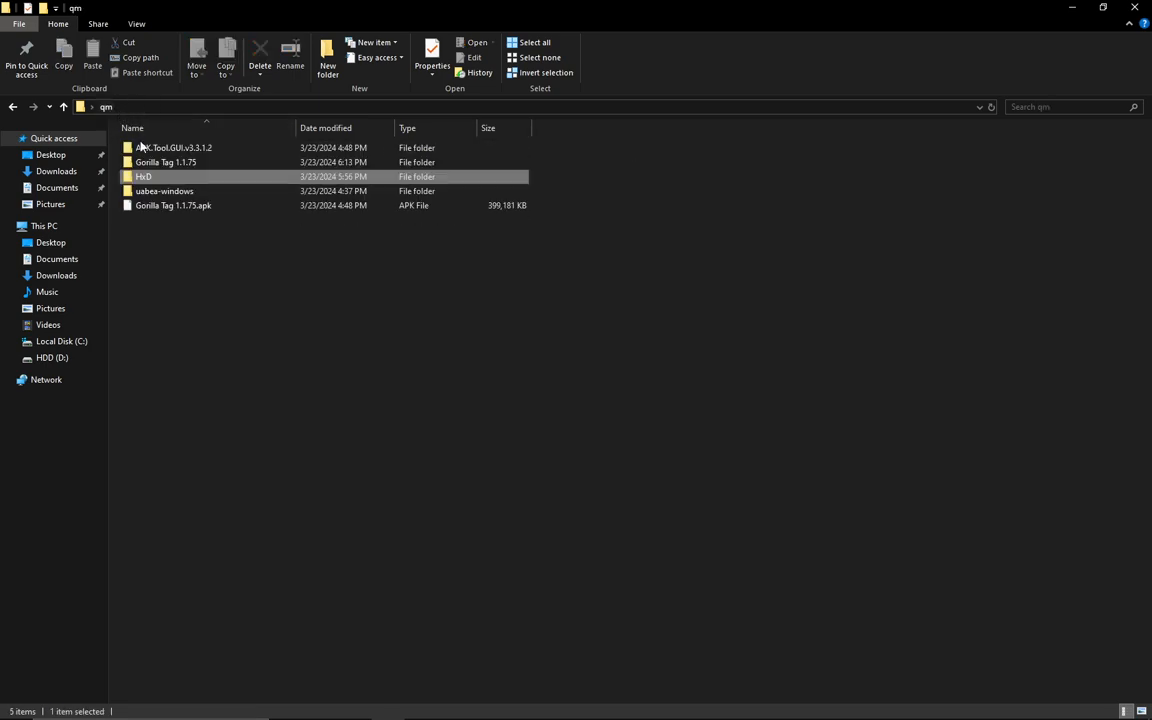
double_click(143, 176)
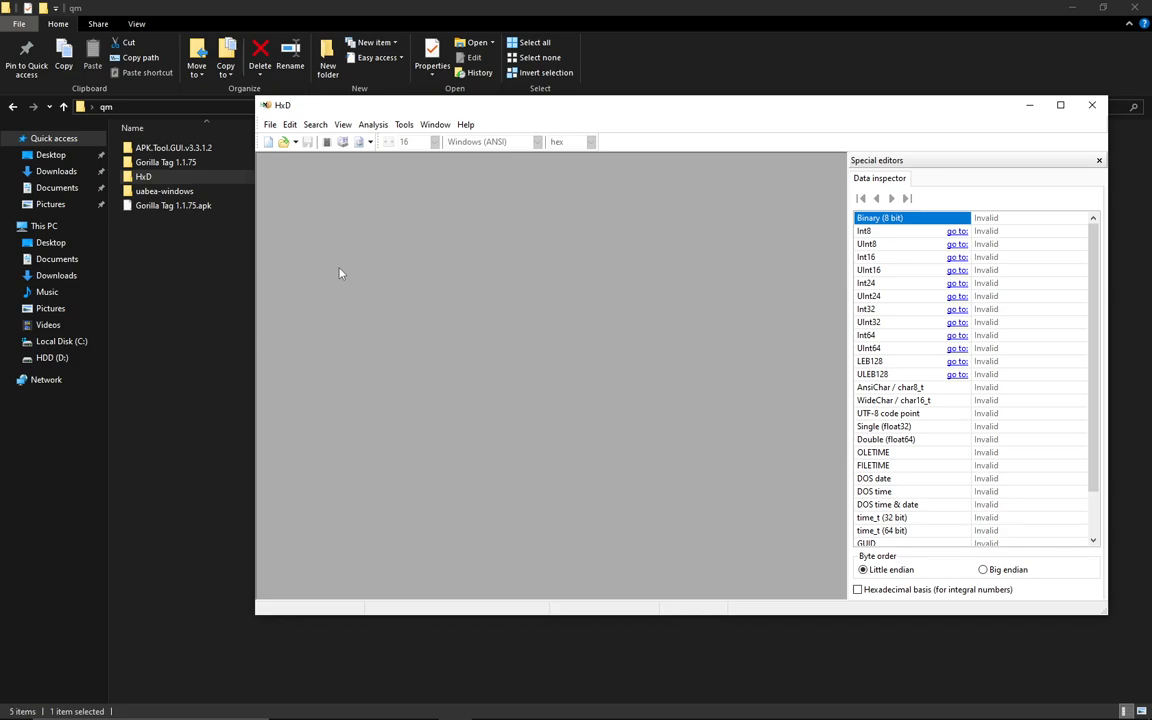
Step: Open global-metadata.dat from Gorilla Tag 1.1.75\assets\bin\Data\Managed\Metadata in HxD
click(270, 124)
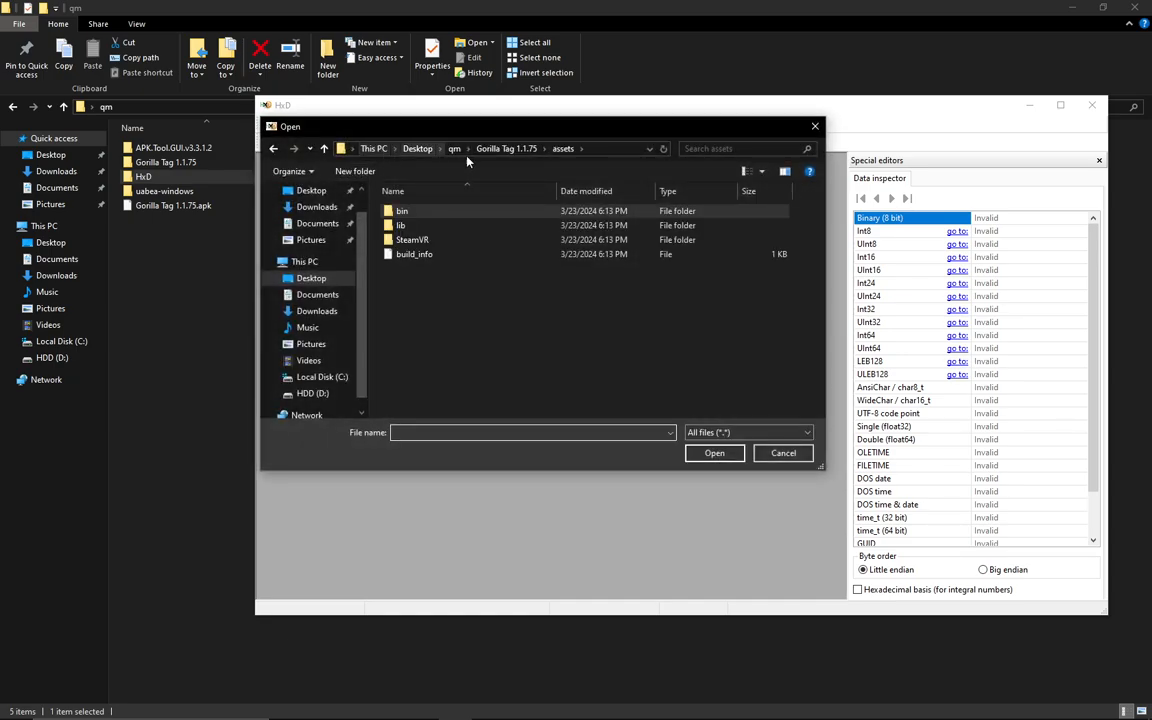
click(455, 148)
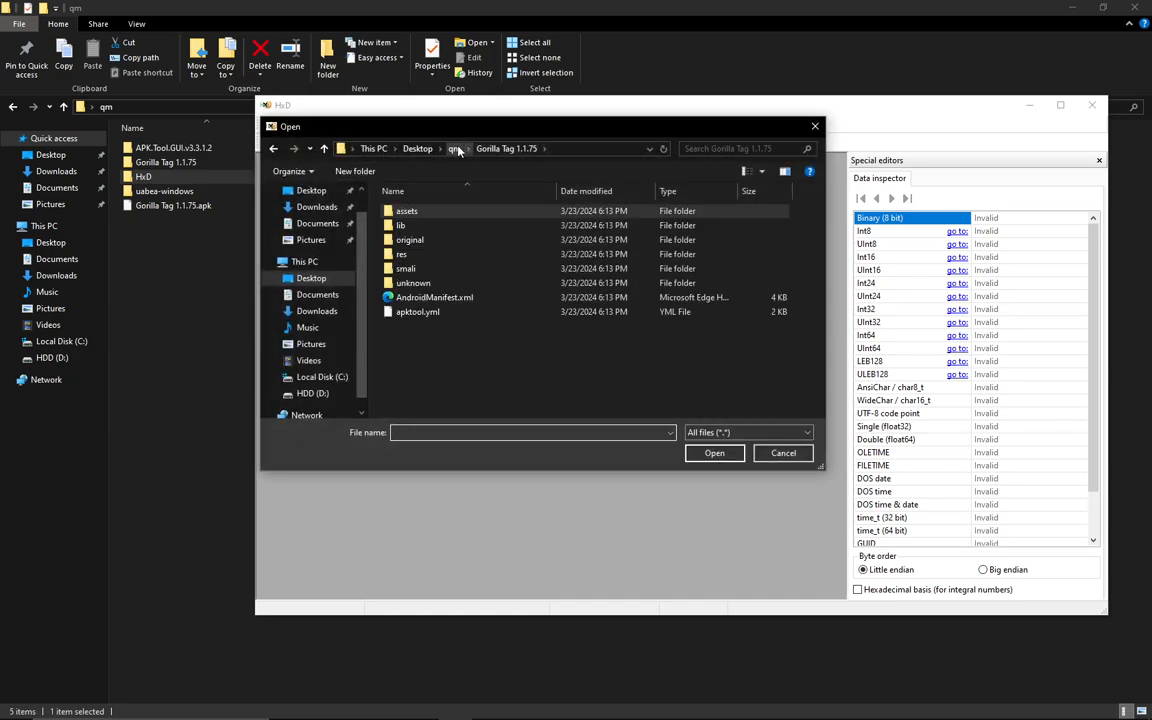
click(406, 210)
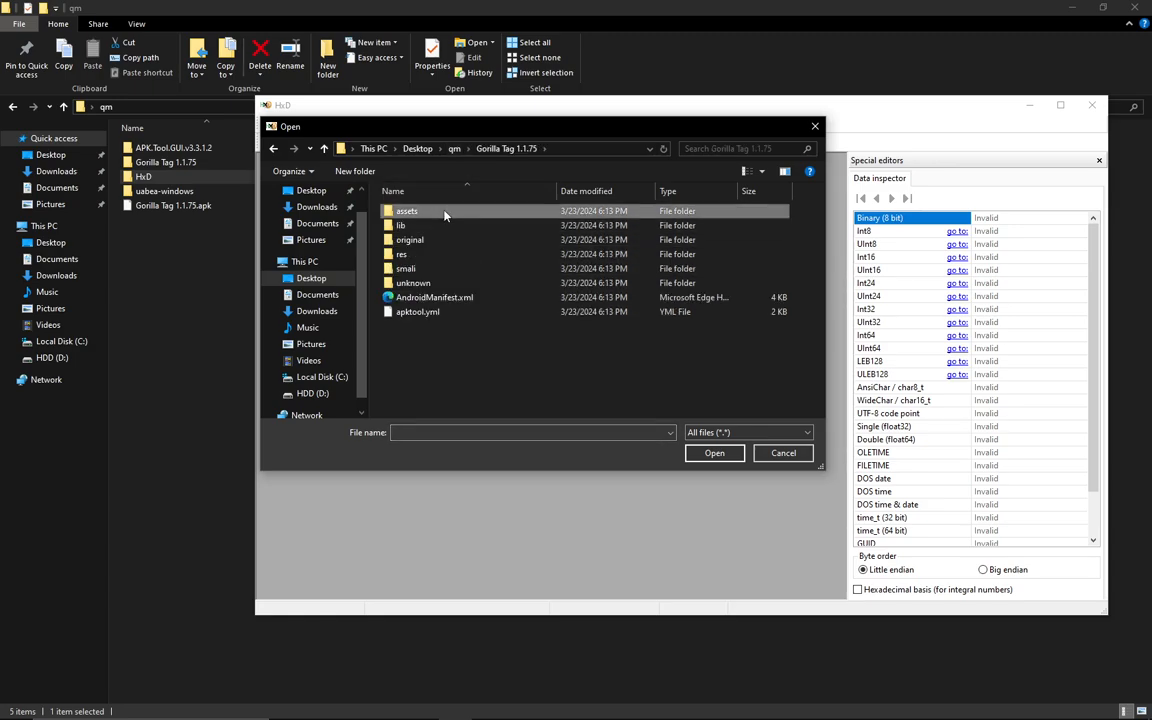
double_click(407, 211)
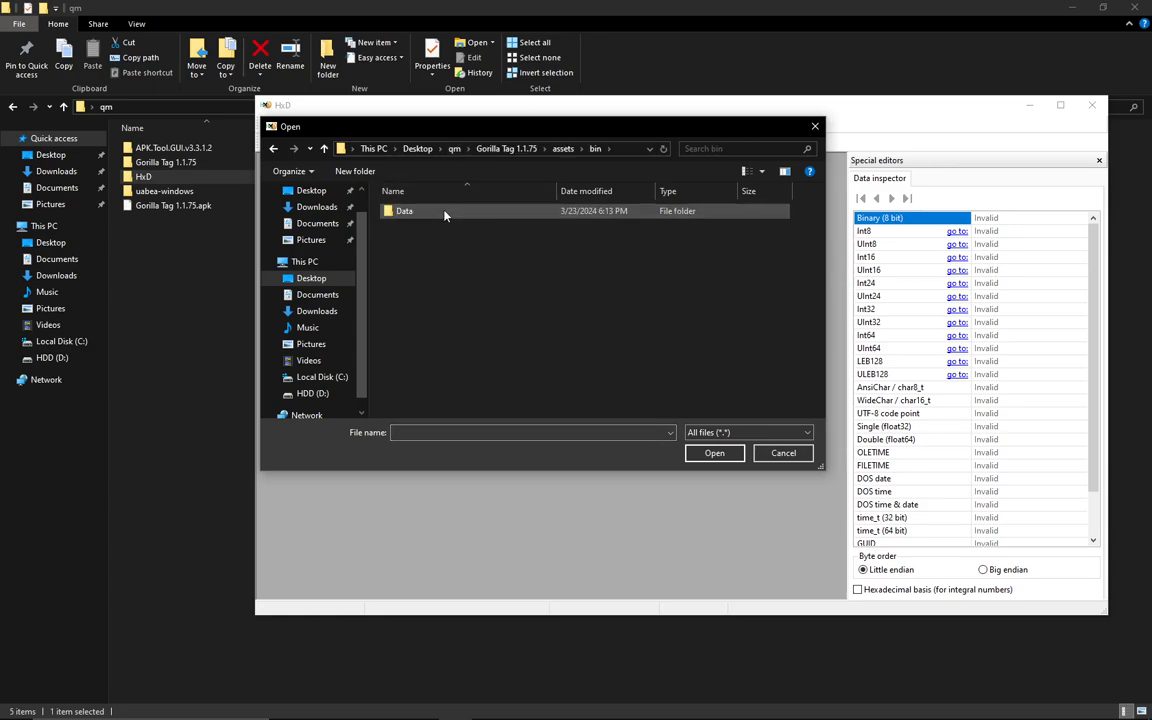
double_click(404, 210)
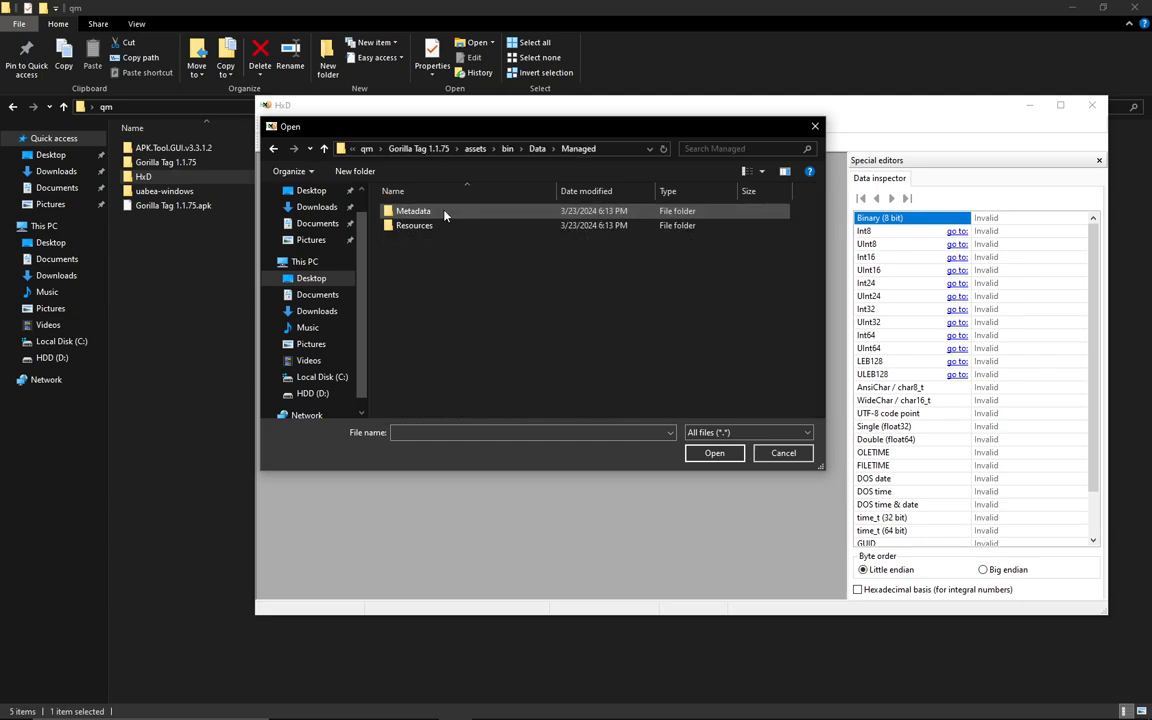
double_click(413, 210)
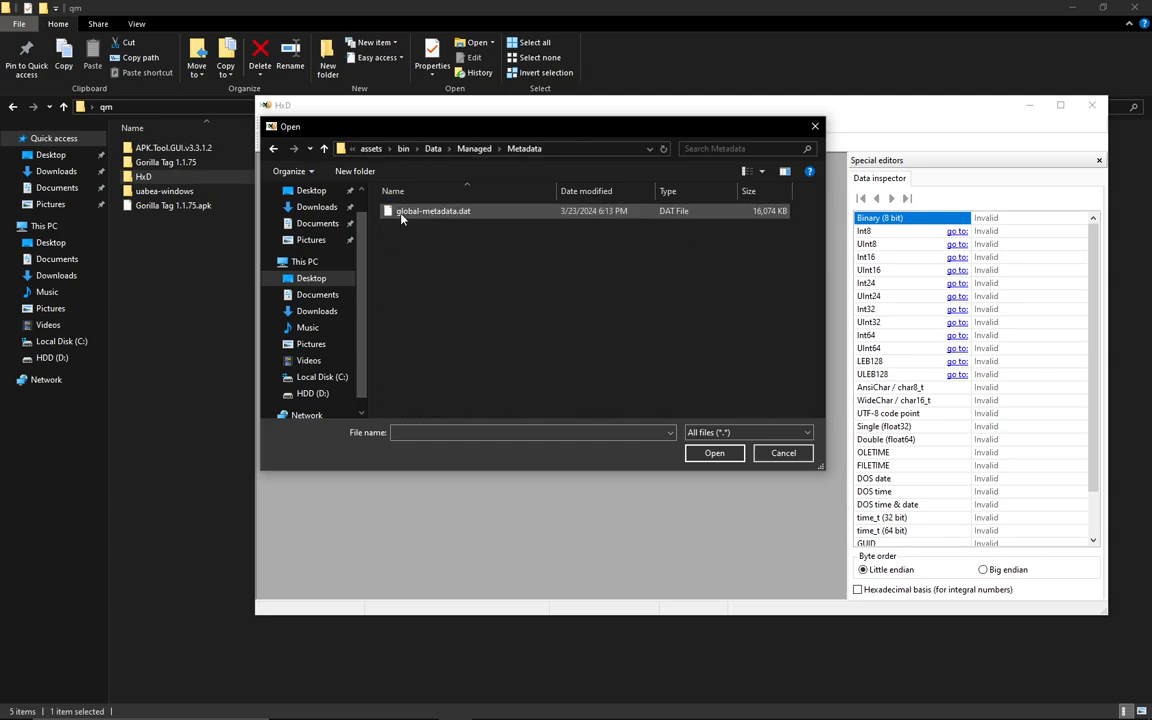
mouse_move(433, 222)
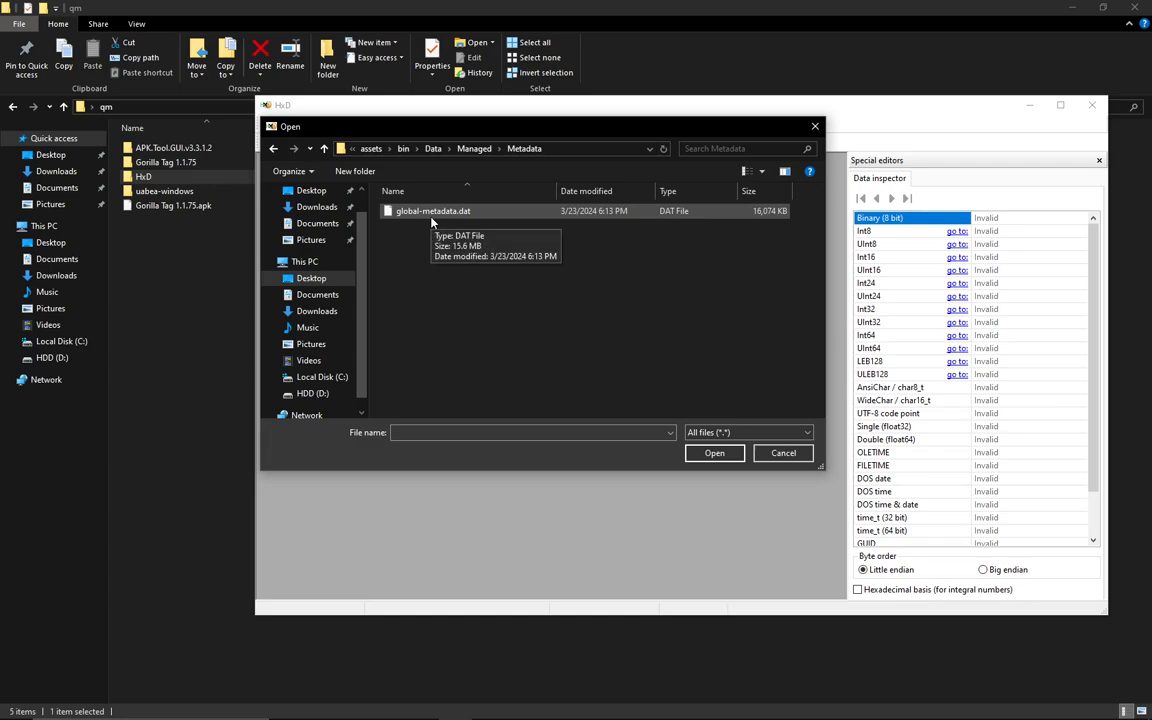
click(714, 452)
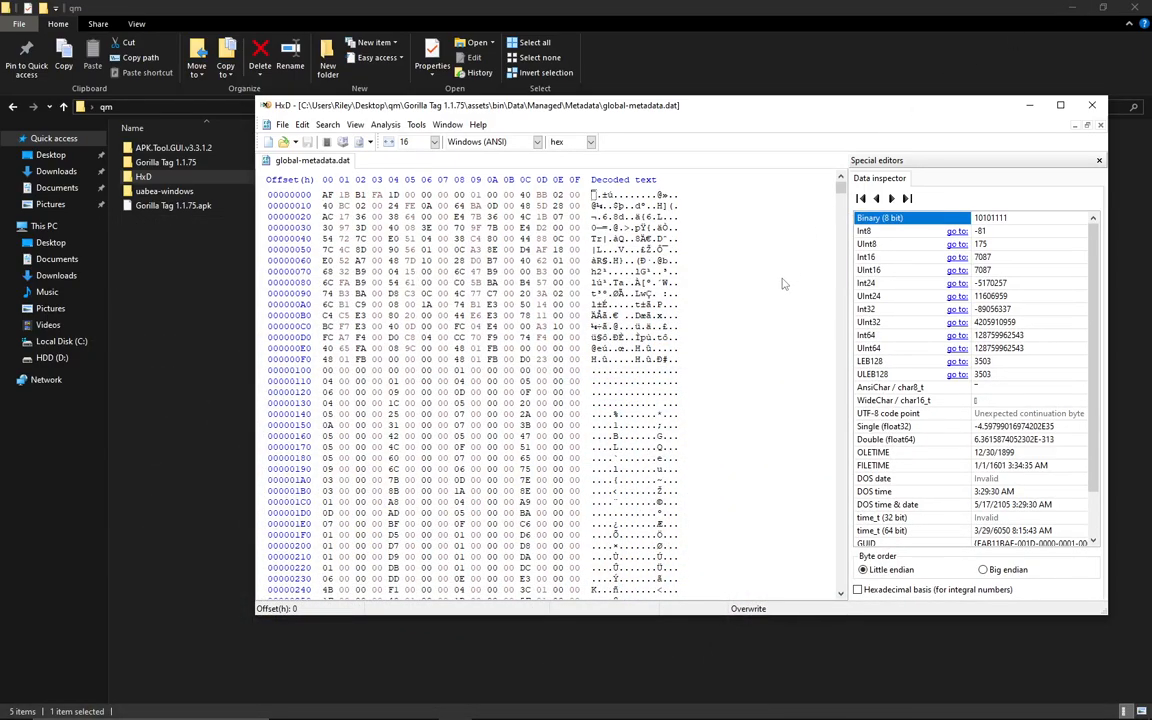
Step: Enter PLAYERS ONLINE as the search text with search direction set to All
key(ctrl+f)
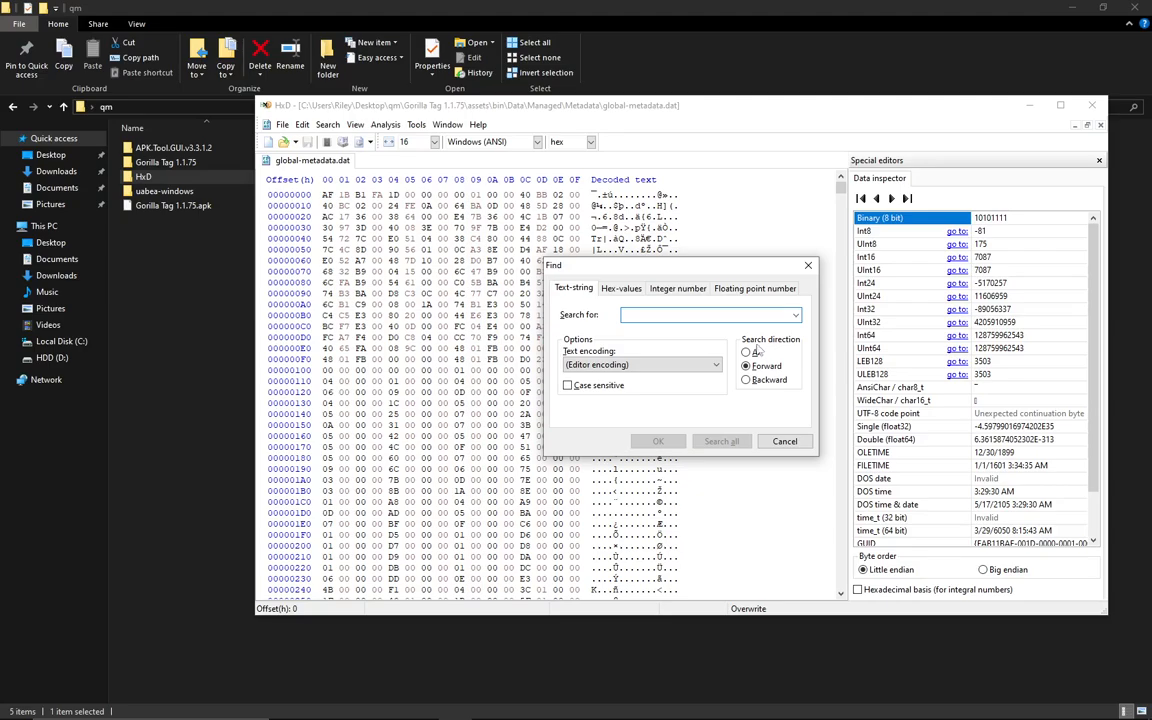
click(746, 352)
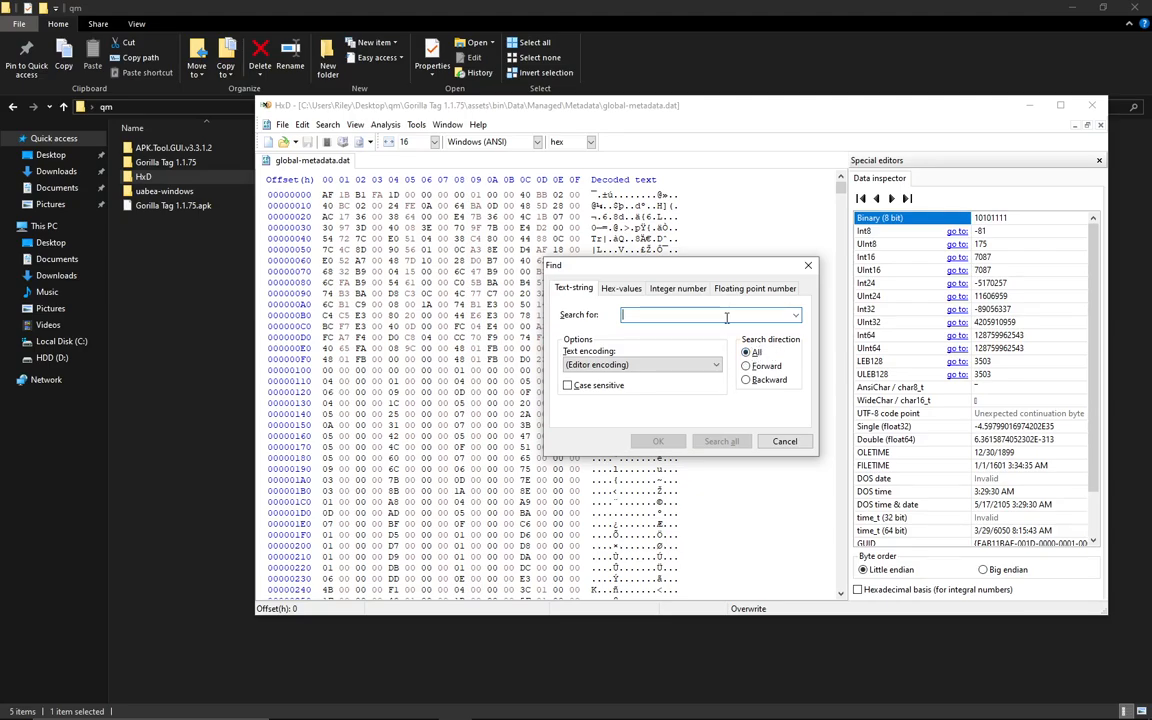
text(PLAYERS ONLINE)
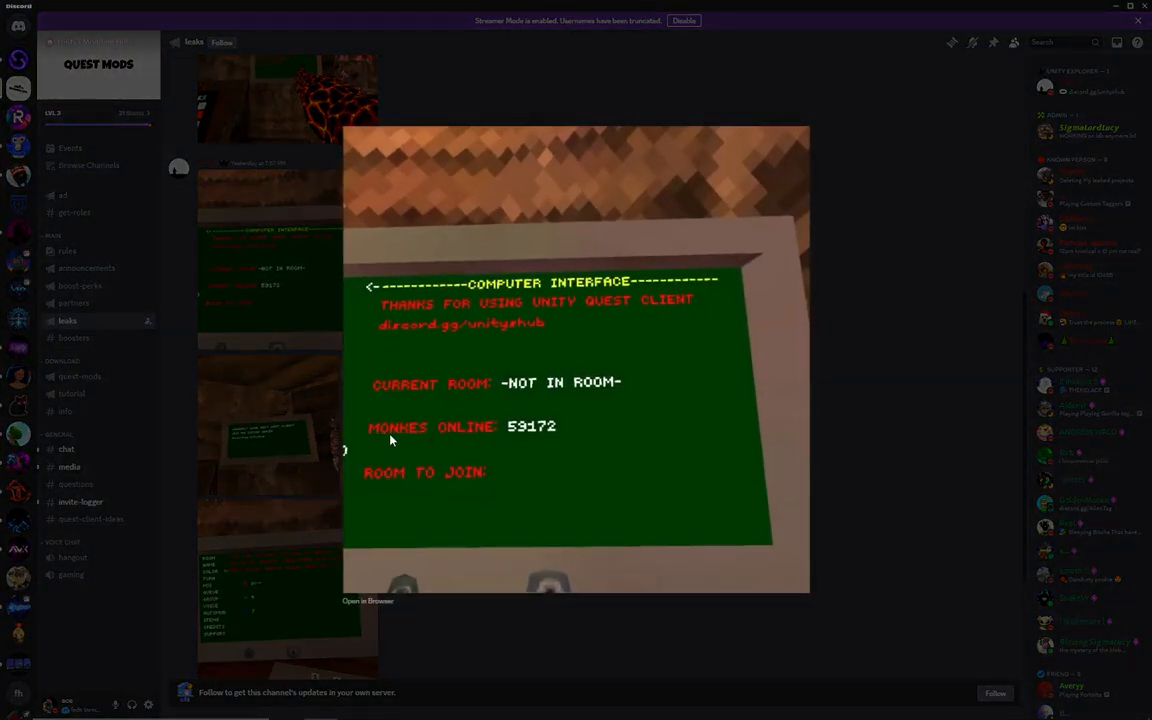
mouse_move(423, 503)
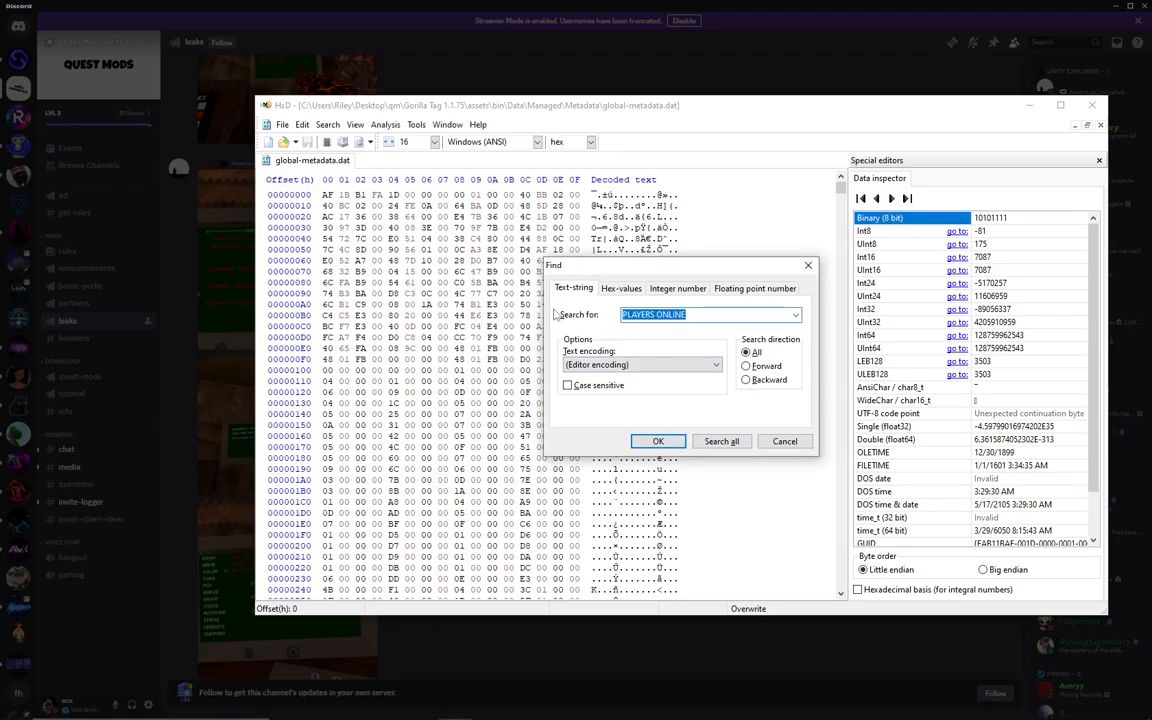
Step: Compare with the MONKES ONLINE reference screenshot, then run the PLAYERS ONLINE search
click(658, 441)
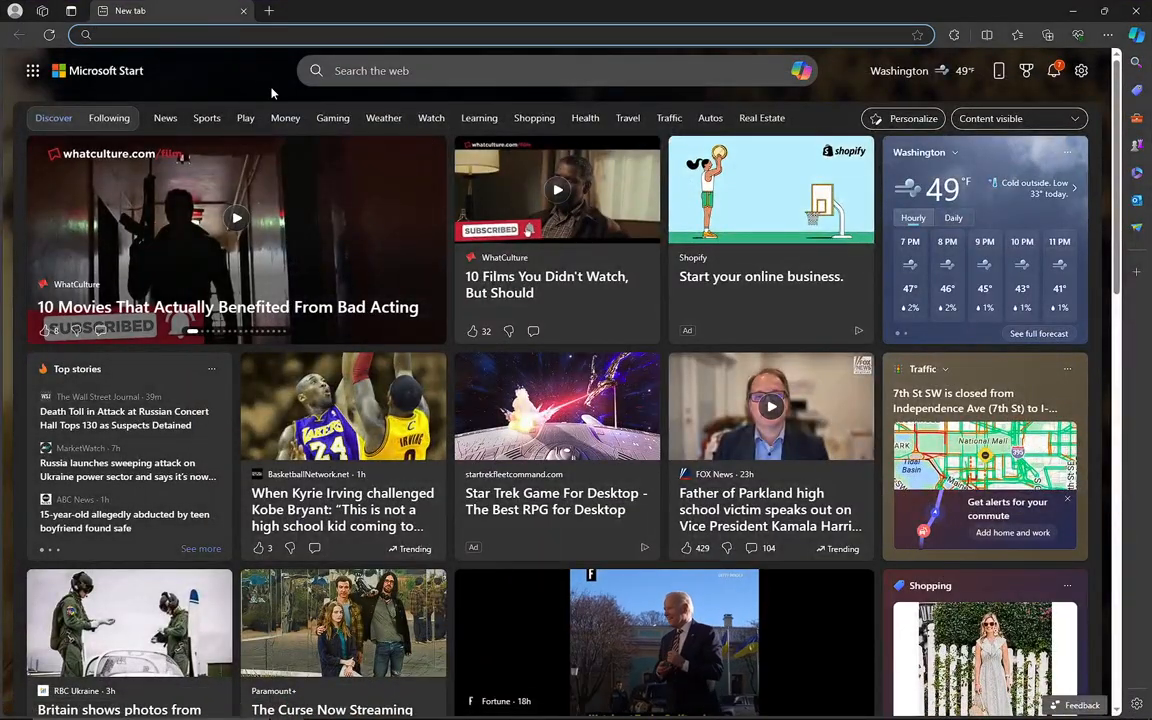
Step: Type MONKES ONLINE into Edge's address bar and select it for copying
text(MONKES)
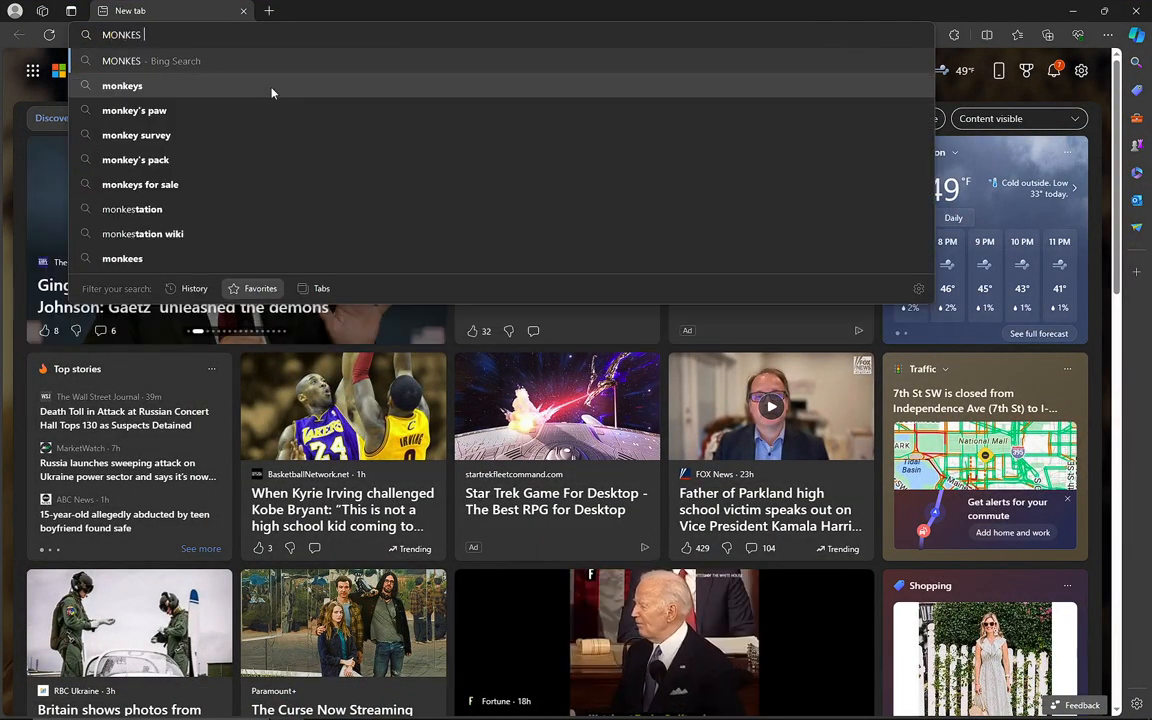
text(ONLINE)
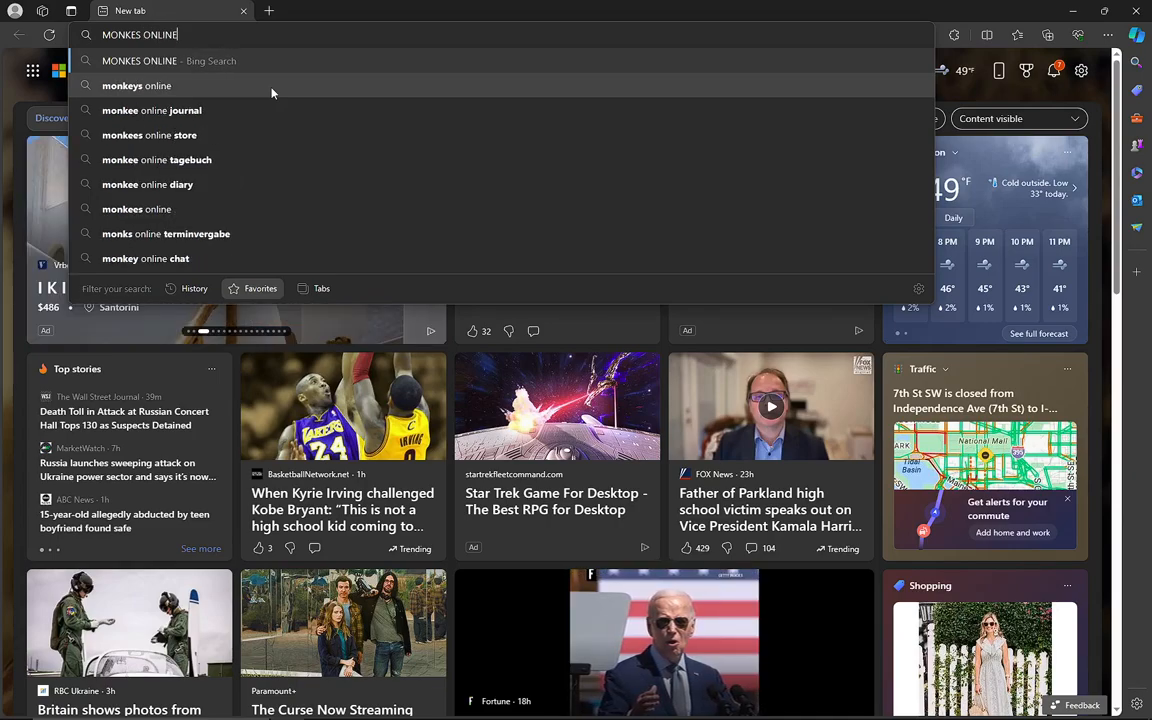
triple_click(140, 34)
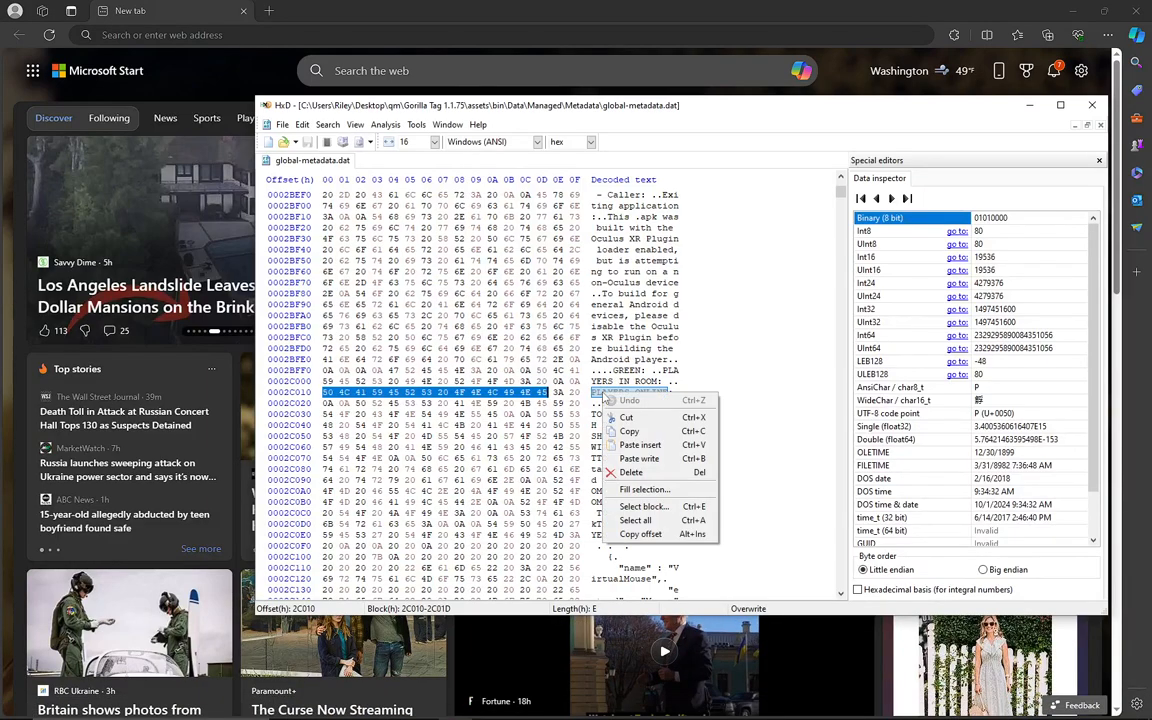
mouse_move(640, 445)
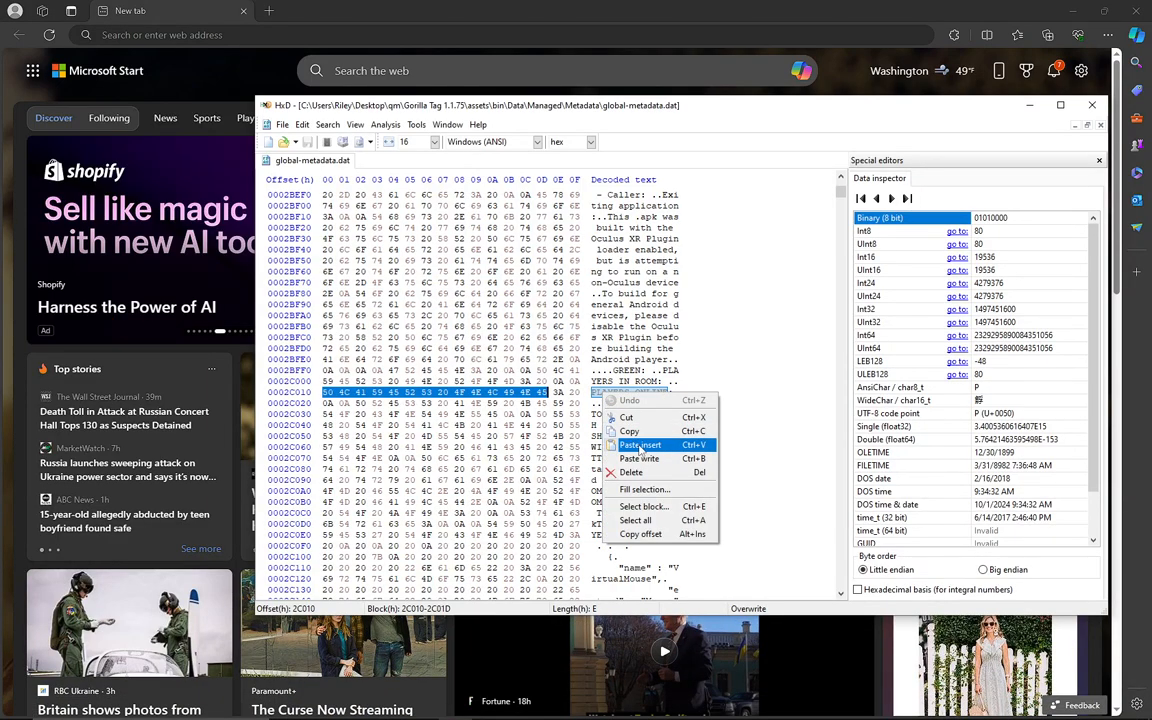
Step: Paste MONKES ONLINE over the found PLAYERS ONLINE bytes
click(640, 444)
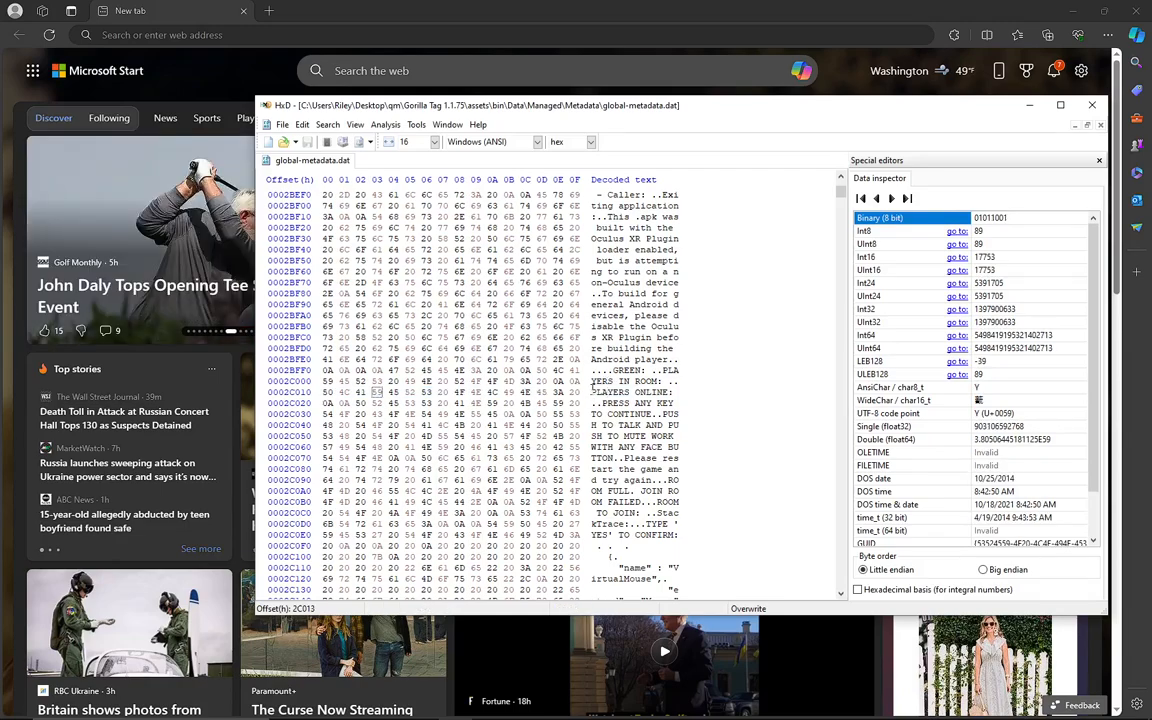
right_click(650, 391)
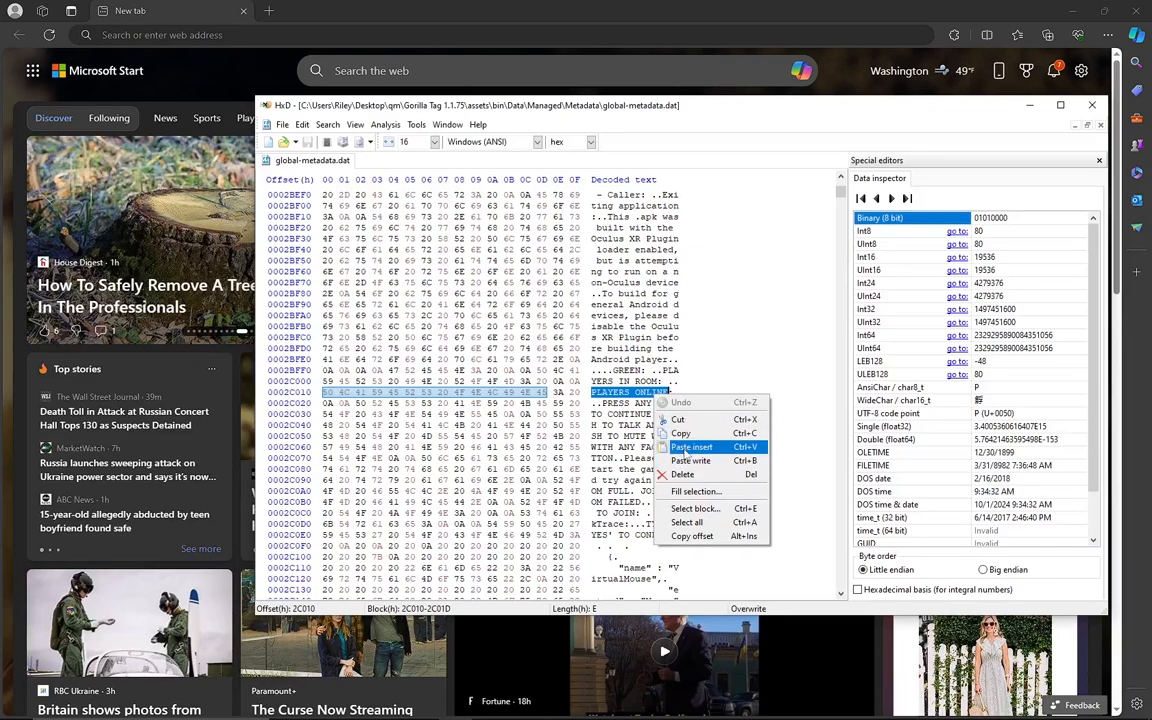
click(692, 447)
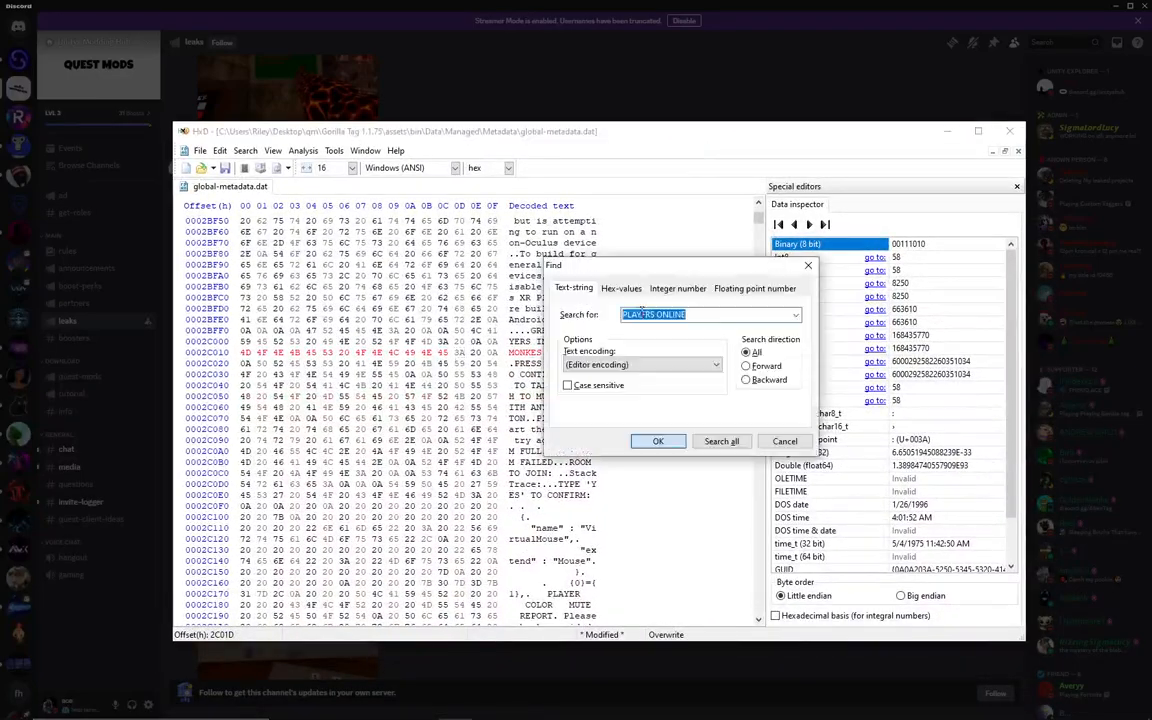
Step: Find NOT IN ROOM and paste GET IN A ROOM over its bytes
text(NOV)
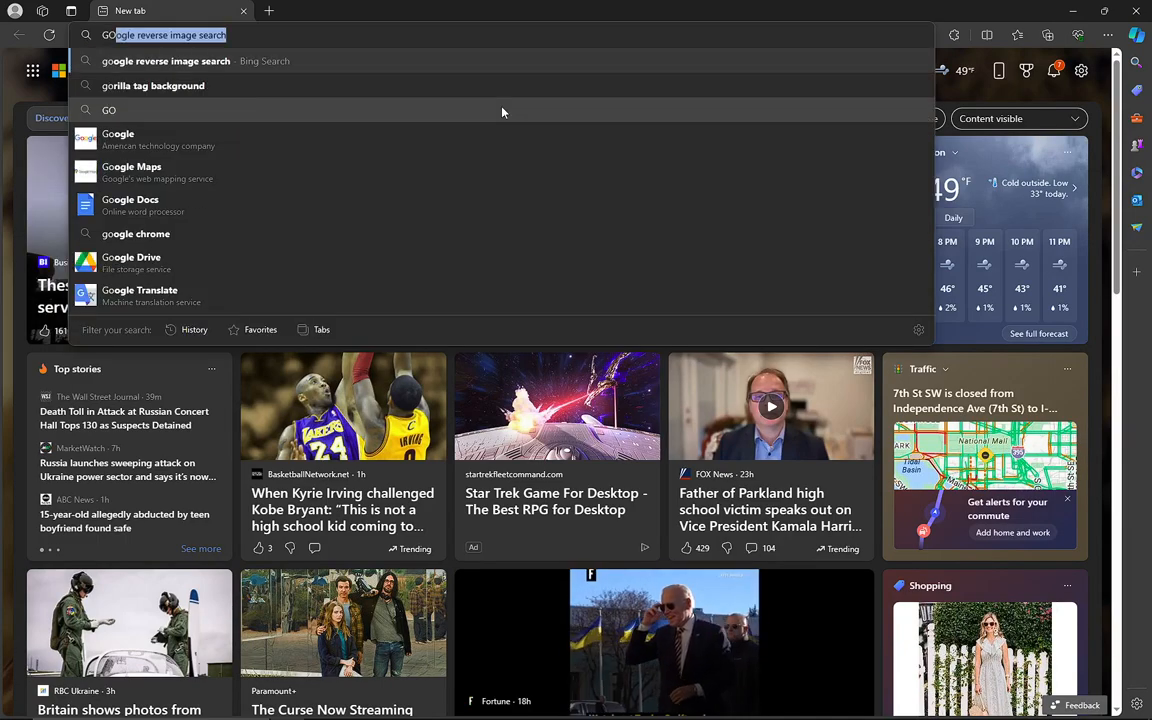
text(GET IN A ROOM)
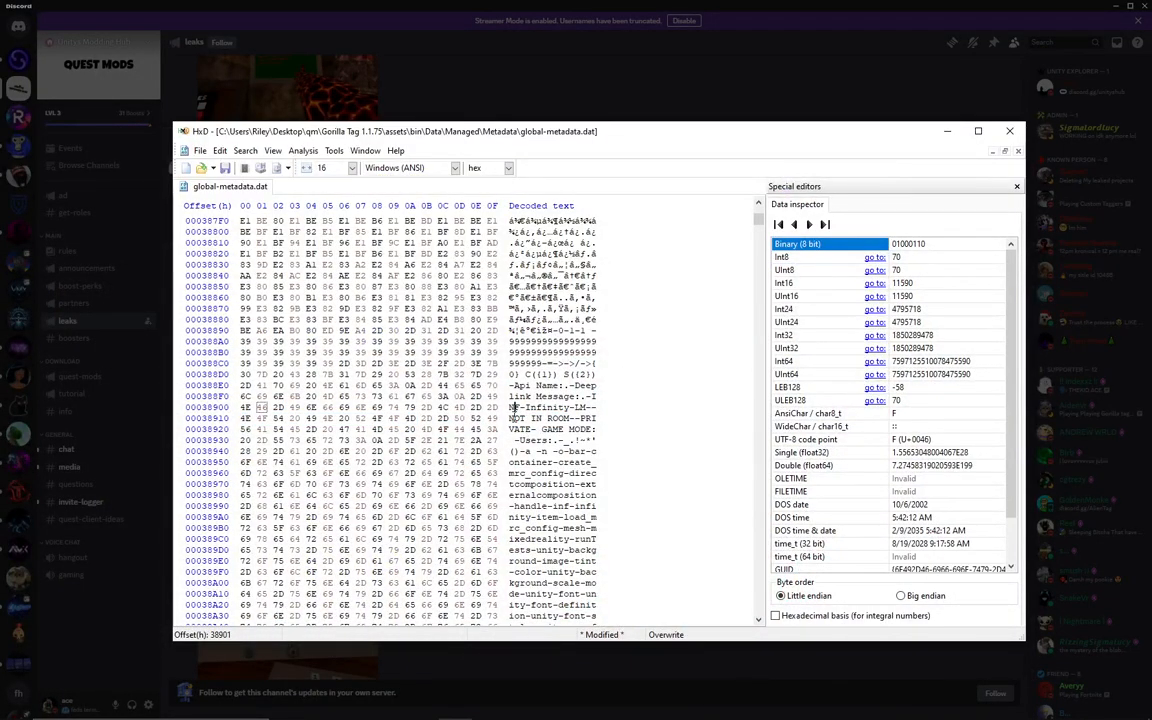
right_click(560, 418)
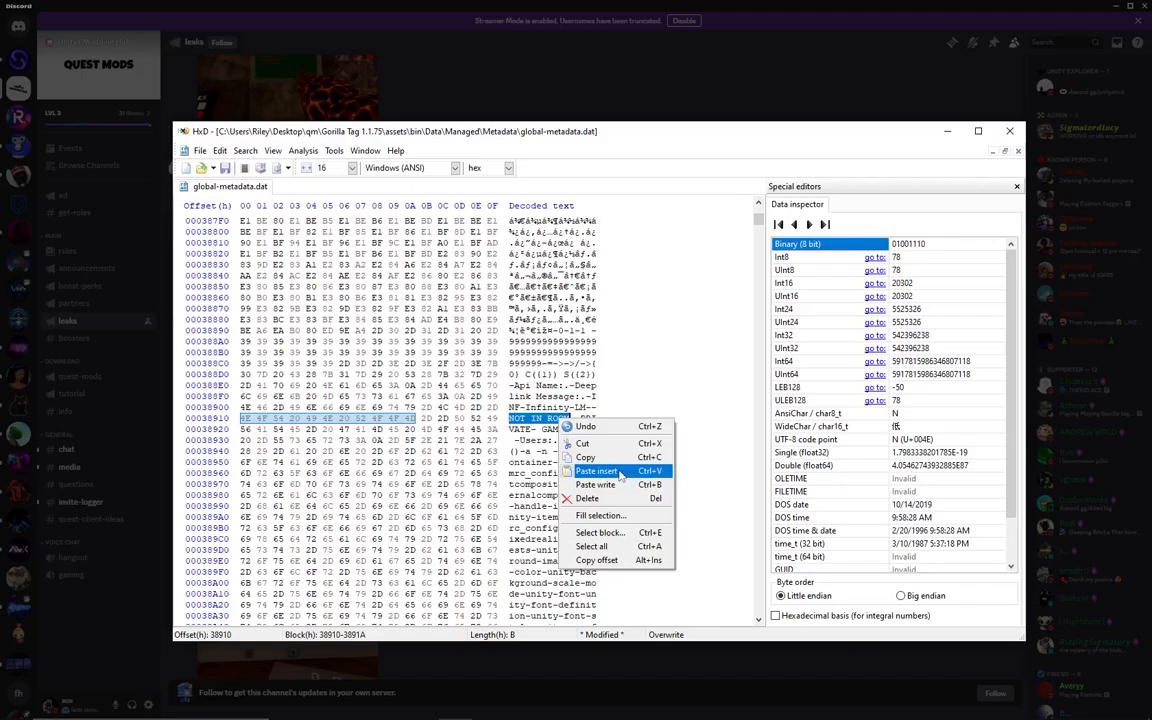
click(201, 150)
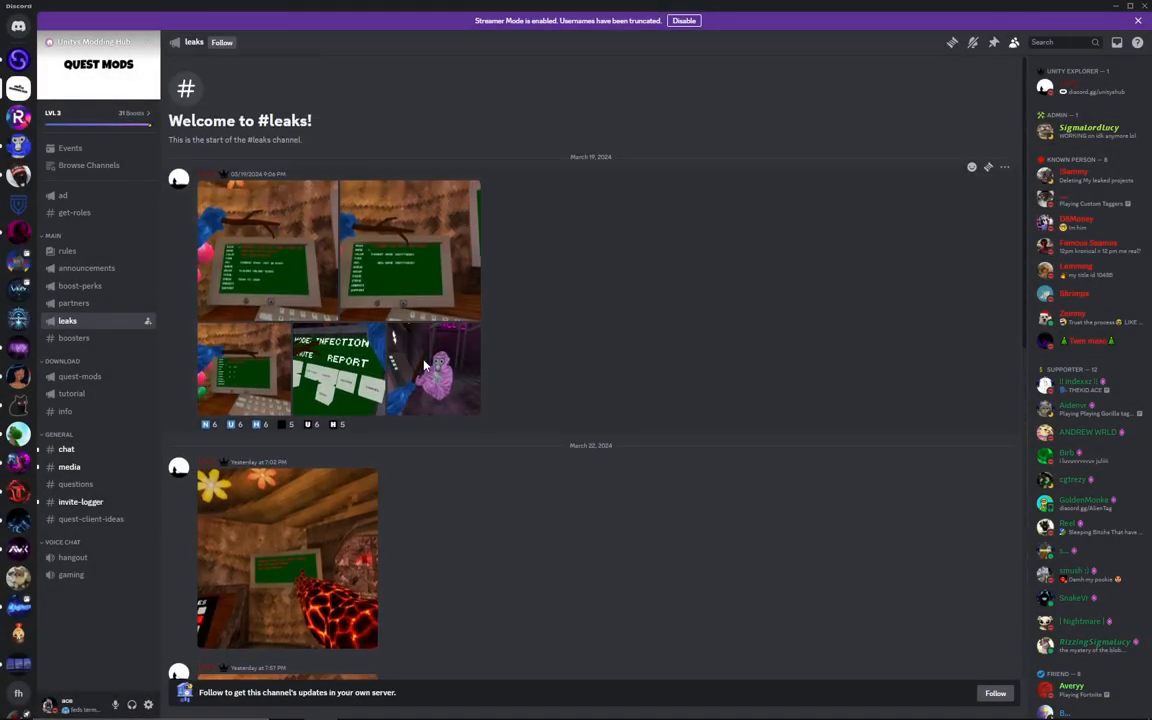
scroll(down, 3)
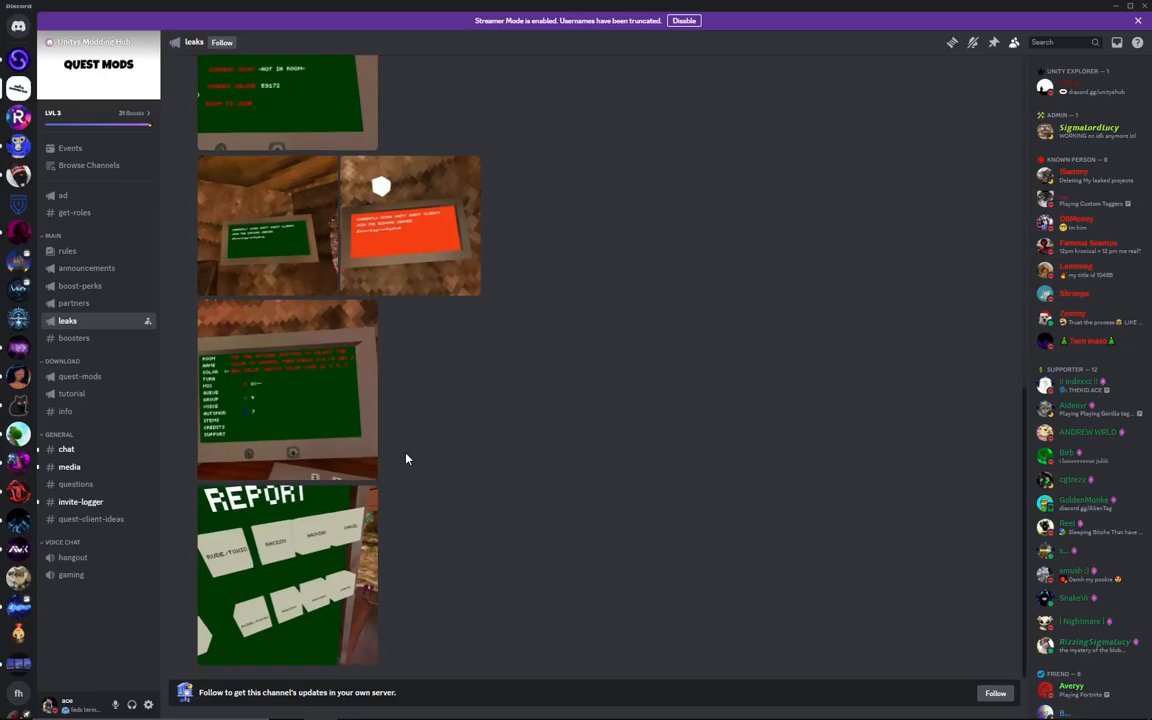
click(287, 573)
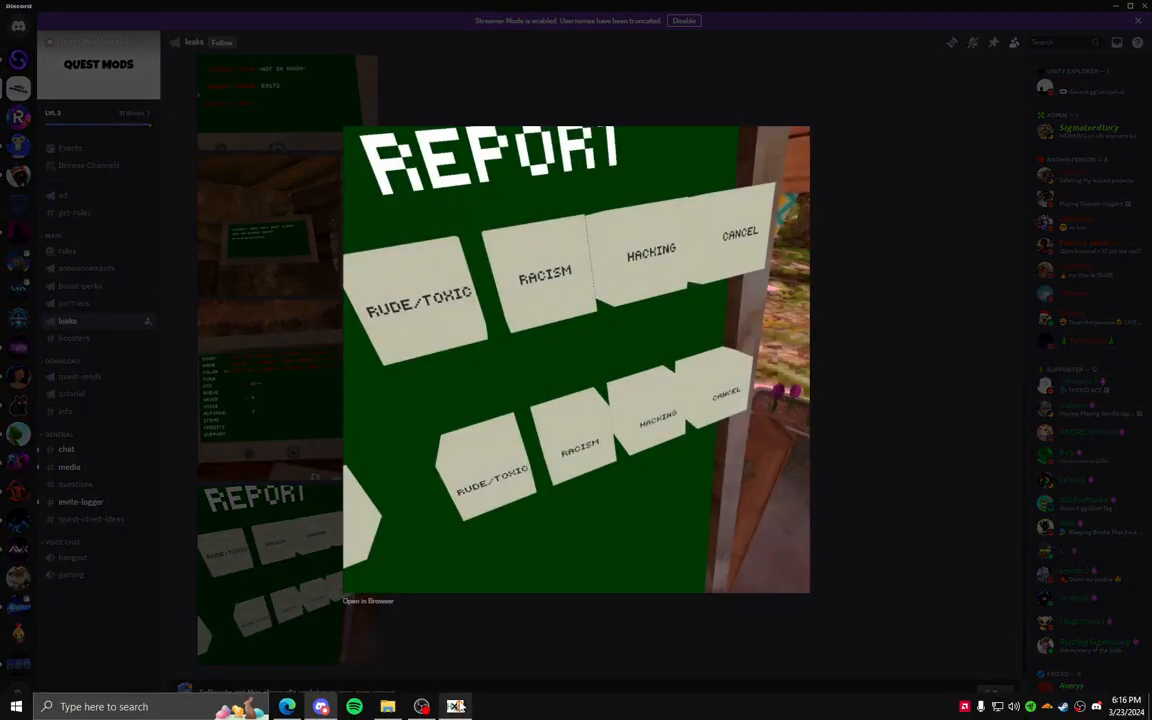
click(456, 707)
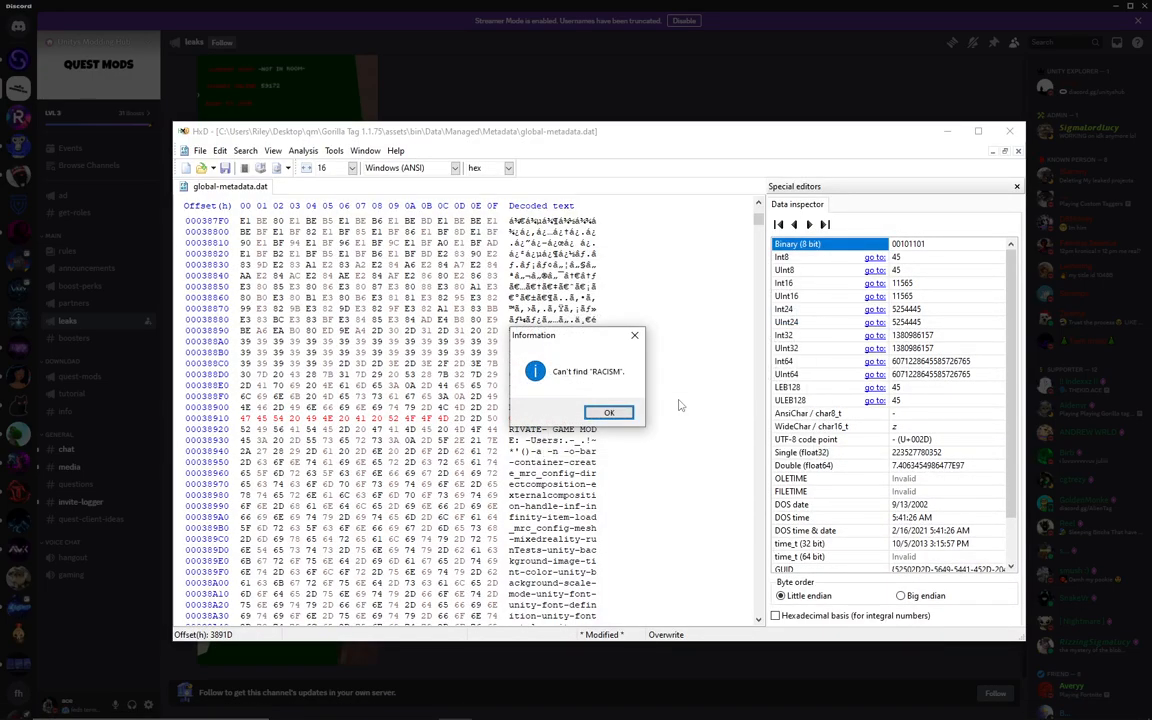
click(609, 413)
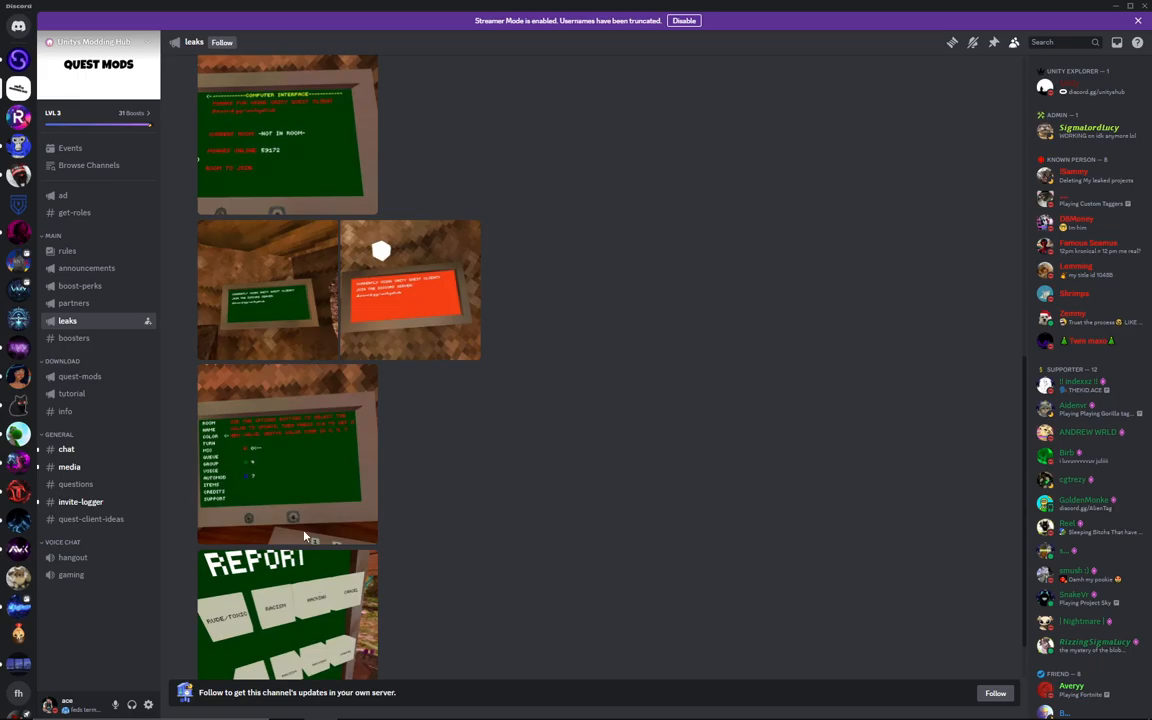
click(287, 610)
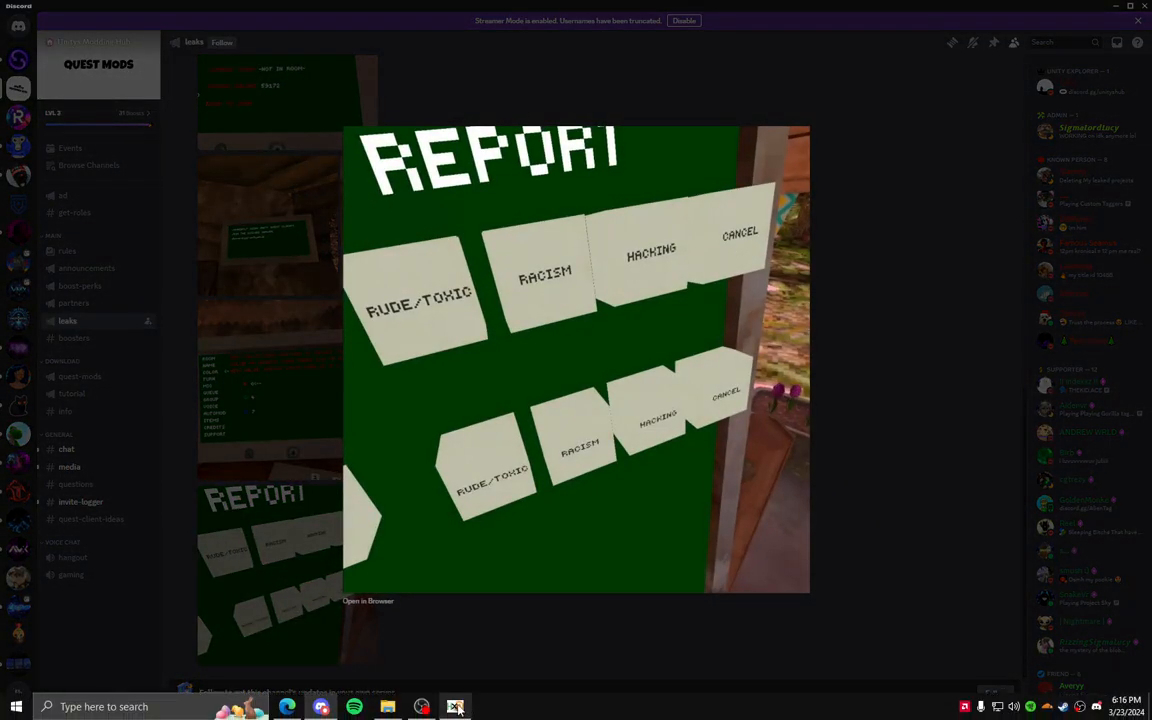
click(455, 707)
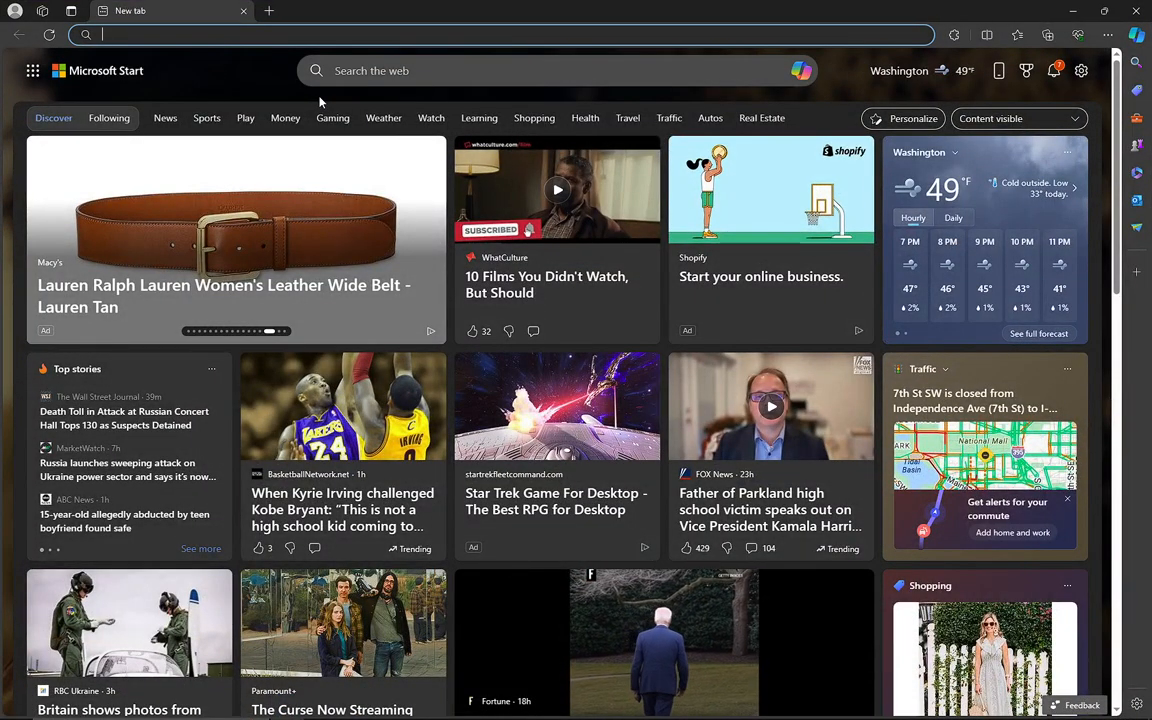
Step: Type the short replacement word for the label after COLOR and MUTE
text(D)
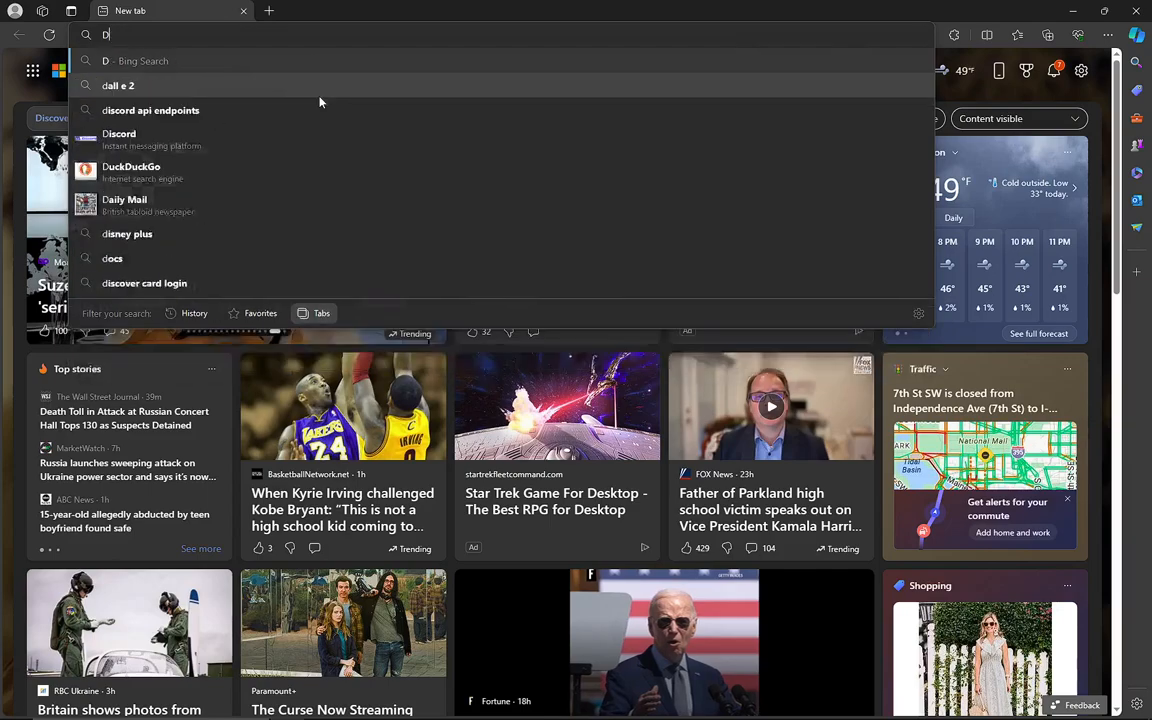
text(FAG. Please ch)
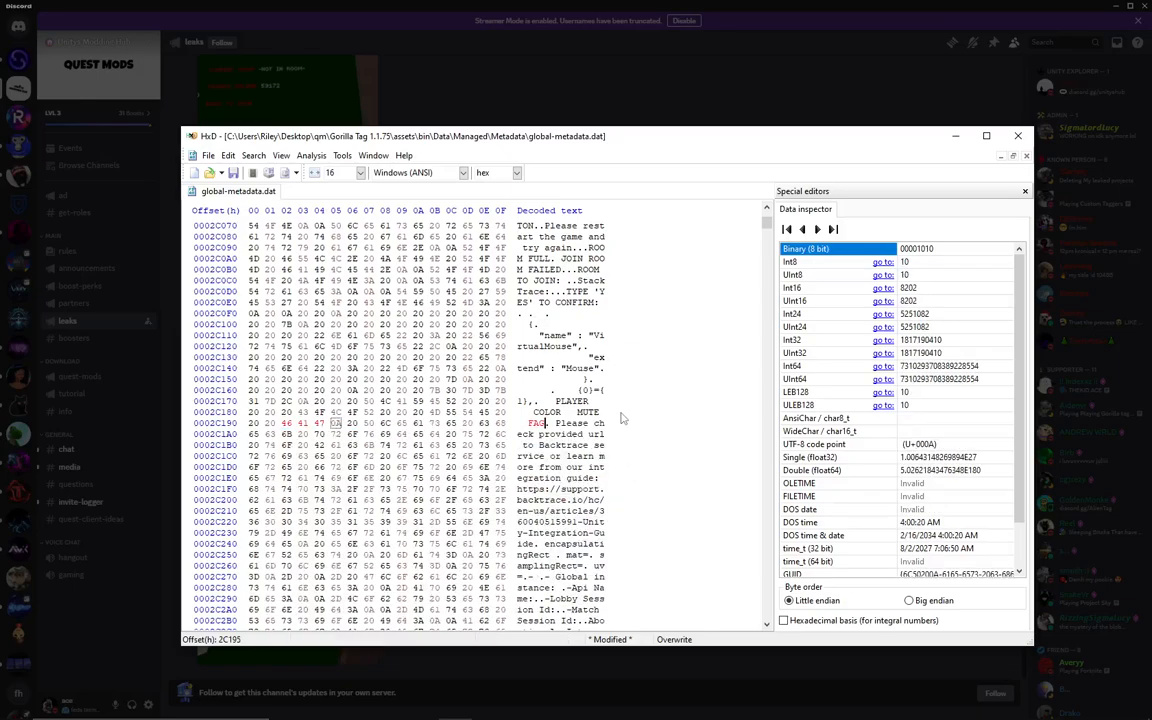
mouse_move(706, 465)
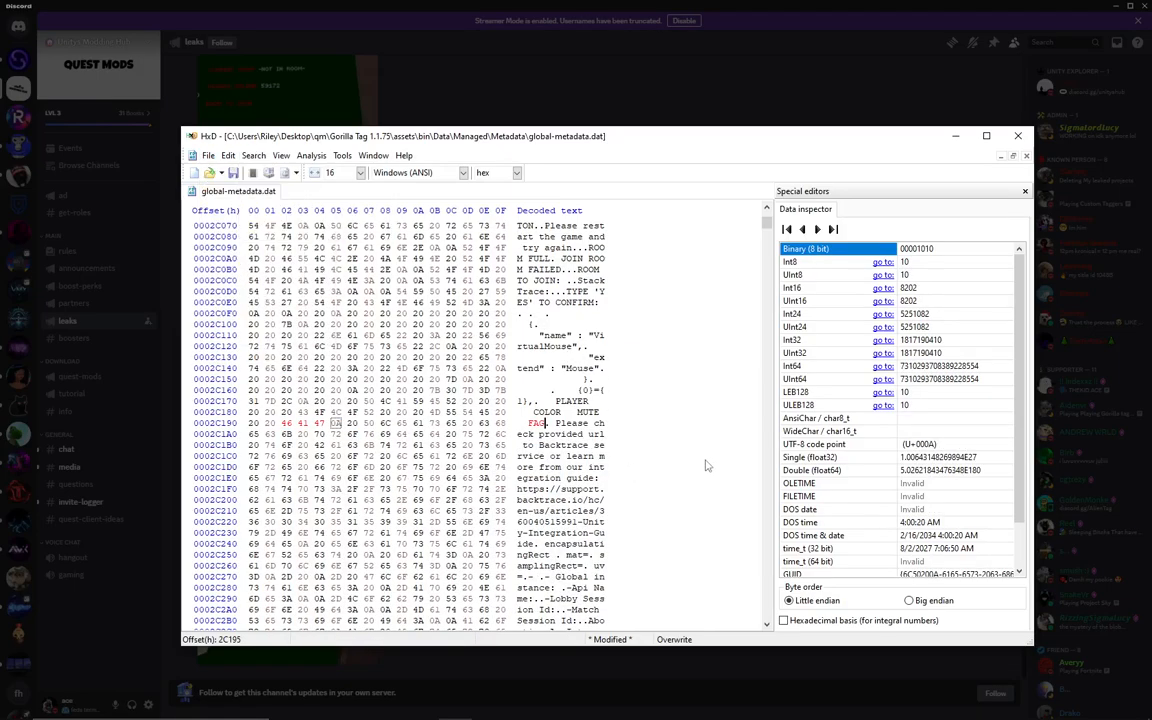
Step: Save the modified global-metadata.dat from the File menu
click(208, 155)
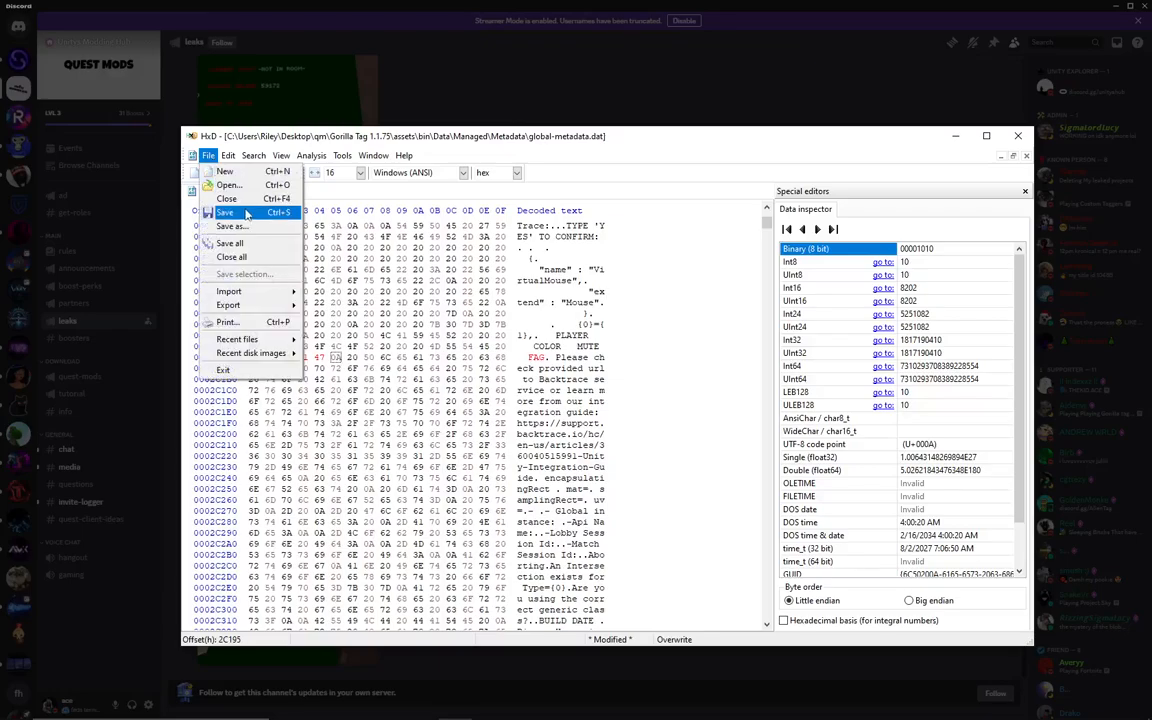
click(225, 212)
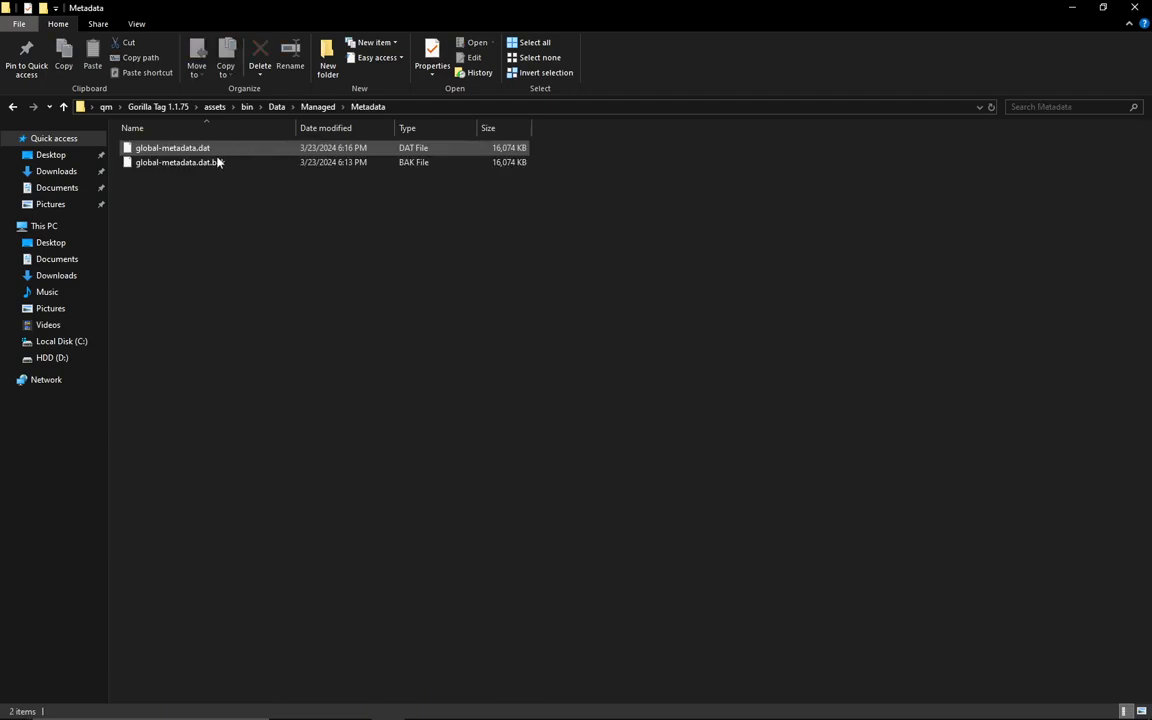
Step: Delete global-metadata.dat.bak from the Metadata folder in File Explorer
click(180, 162)
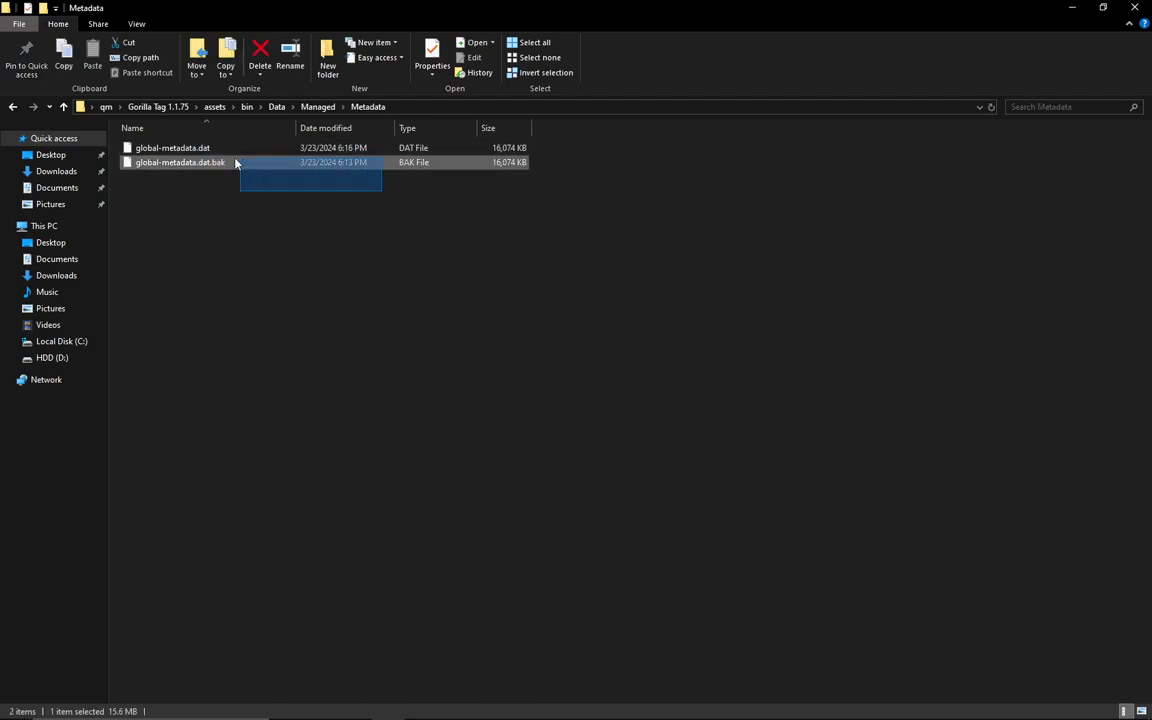
click(259, 55)
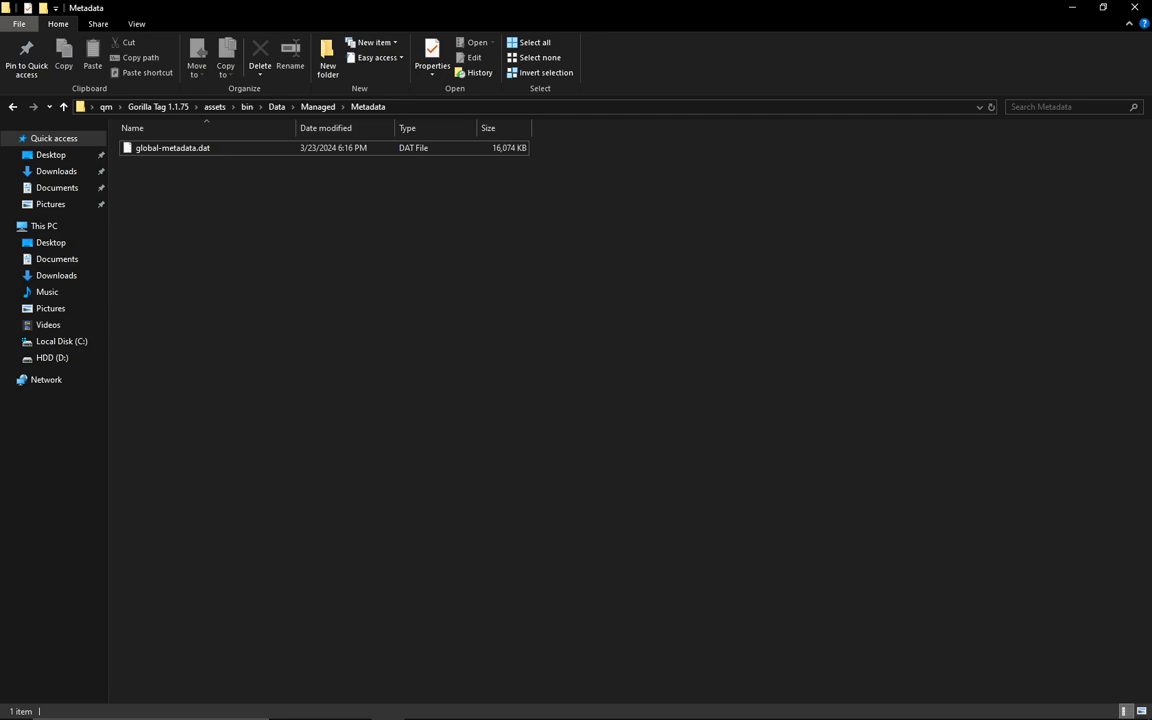
click(172, 147)
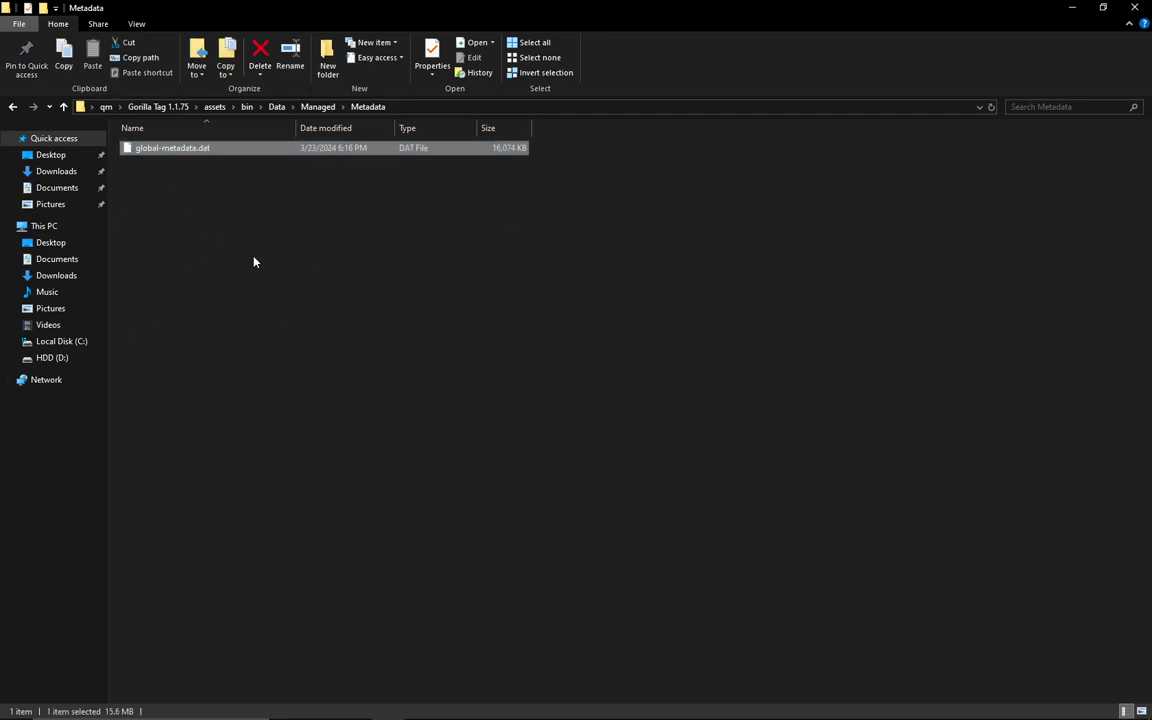
click(604, 211)
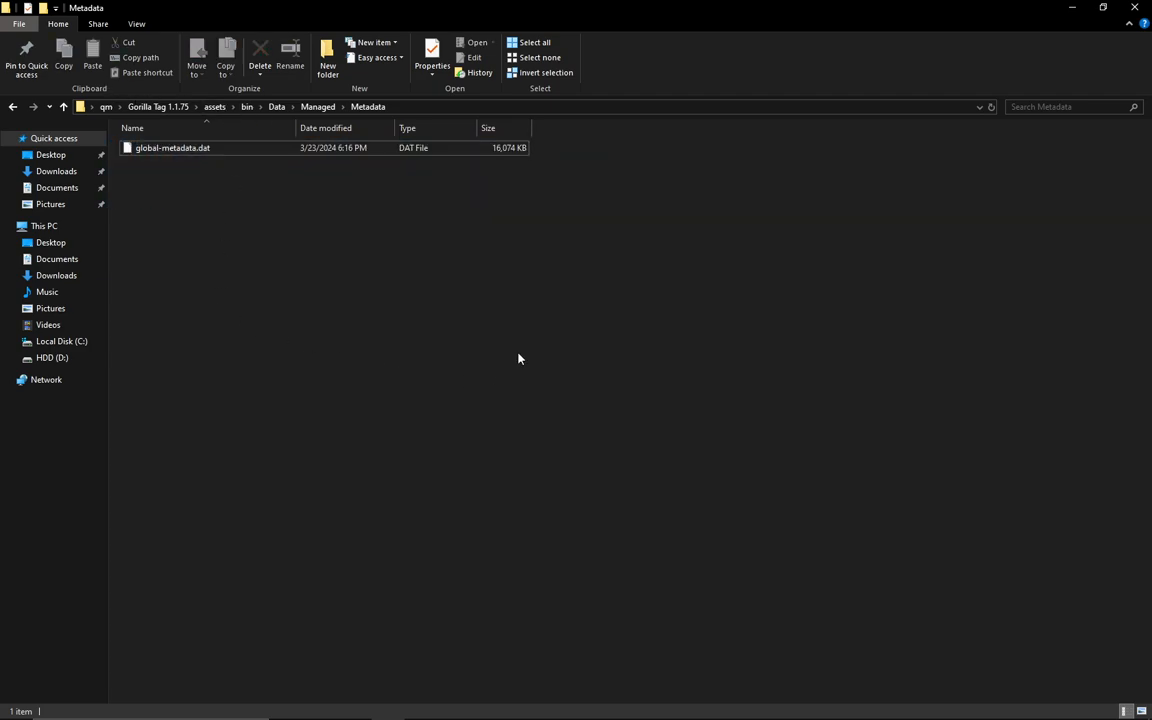
click(172, 147)
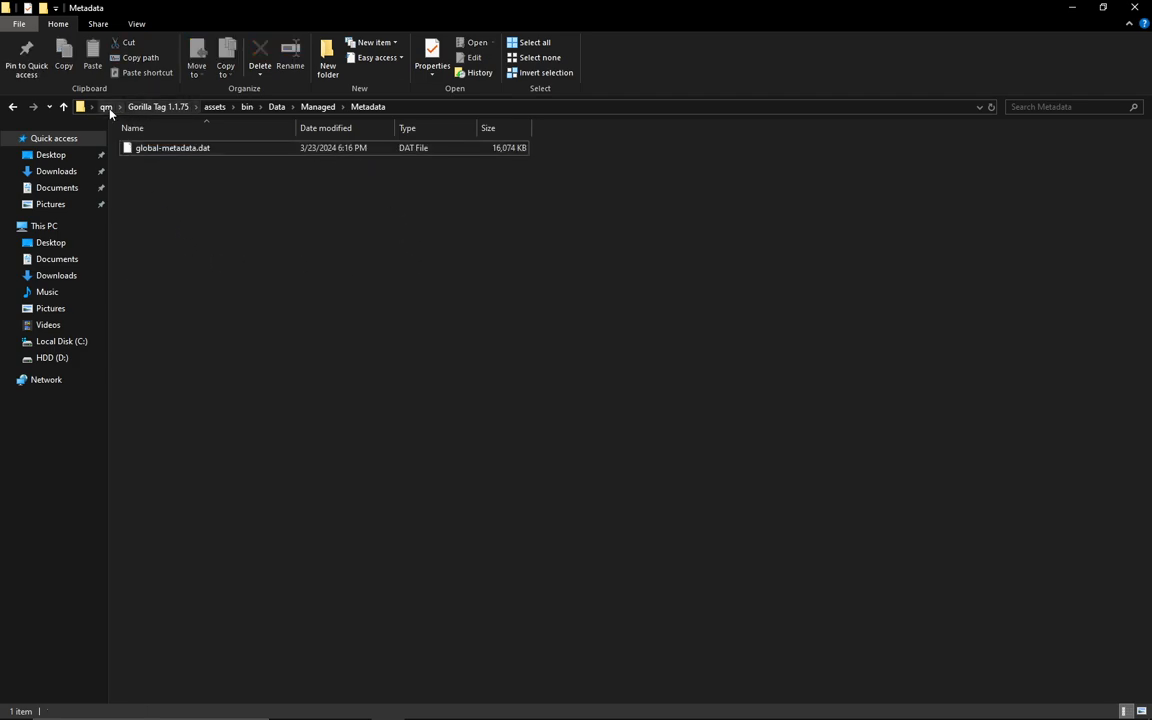
Step: Navigate up to the qm folder via the breadcrumb and select the uabea-windows folder
click(106, 107)
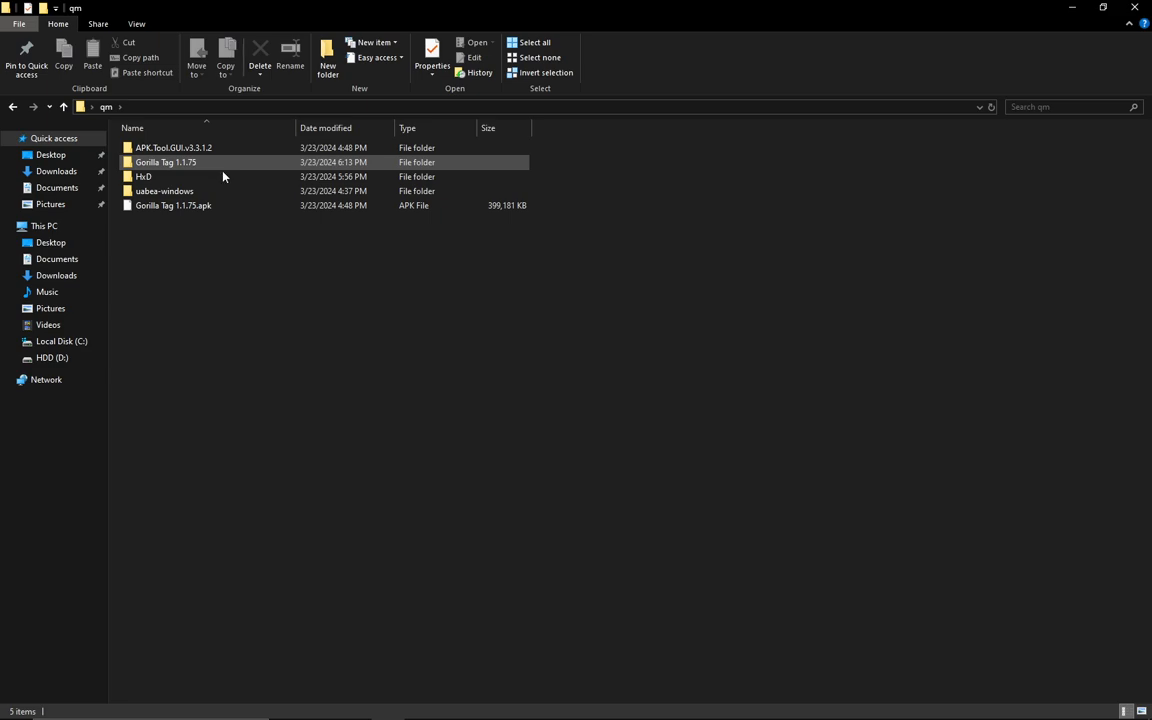
click(164, 191)
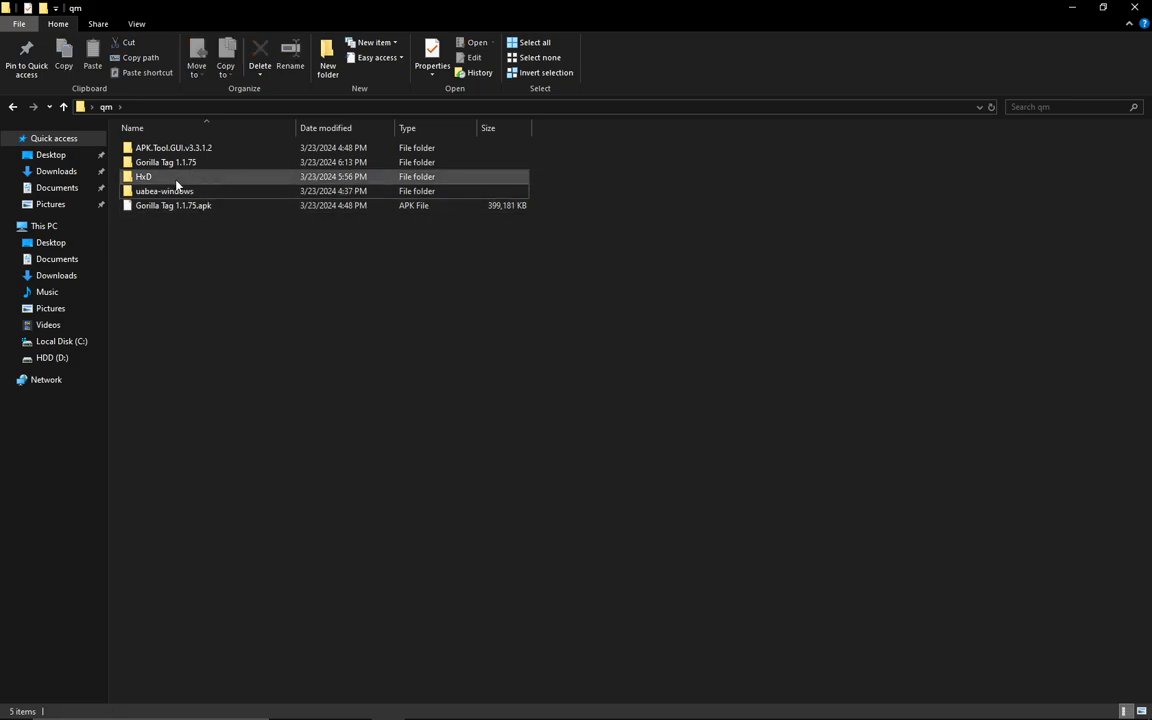
click(173, 205)
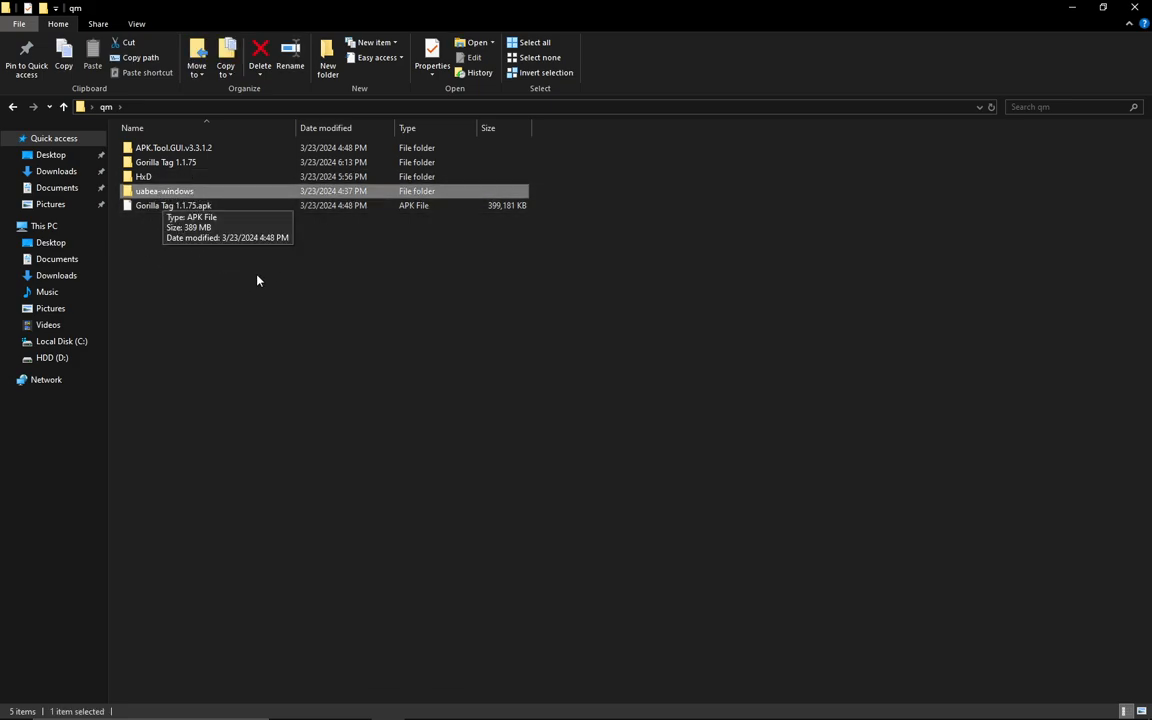
mouse_move(310, 305)
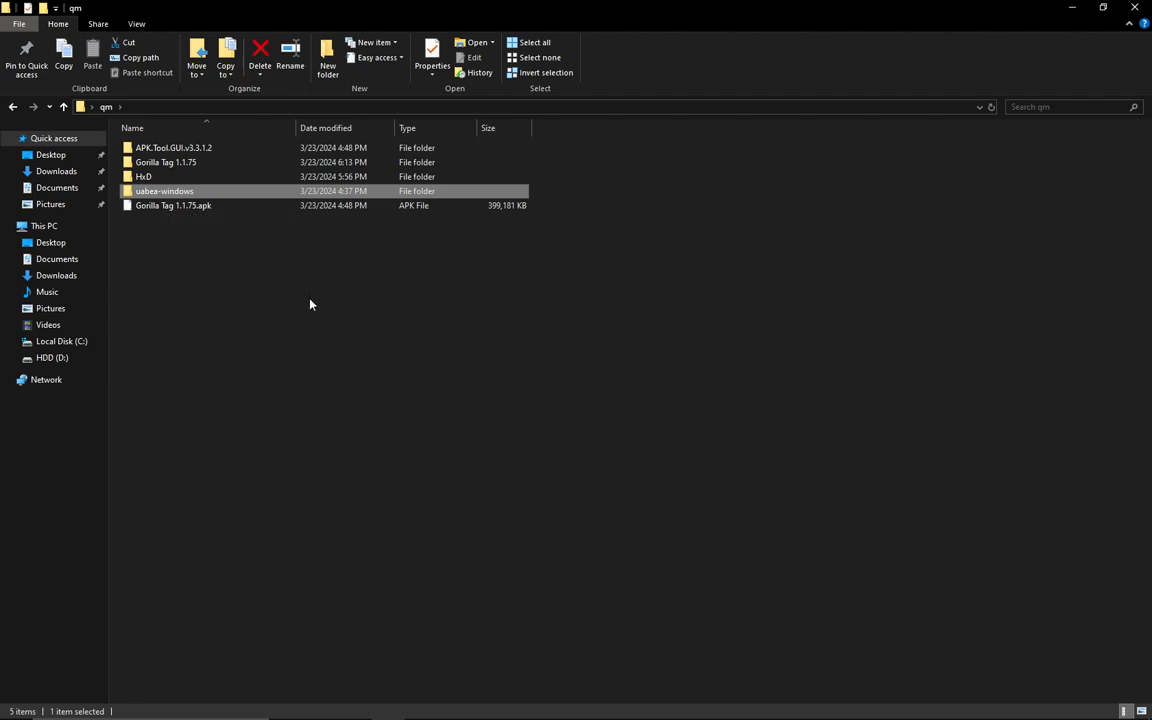